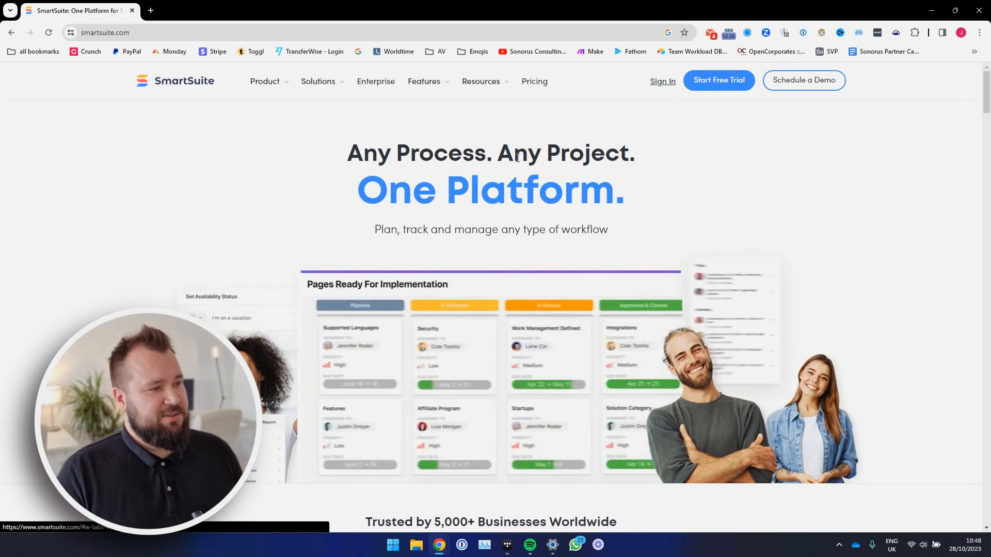
- Submit the workspace profile details and answer what brings them to SmartSuite
scroll(down, 3)
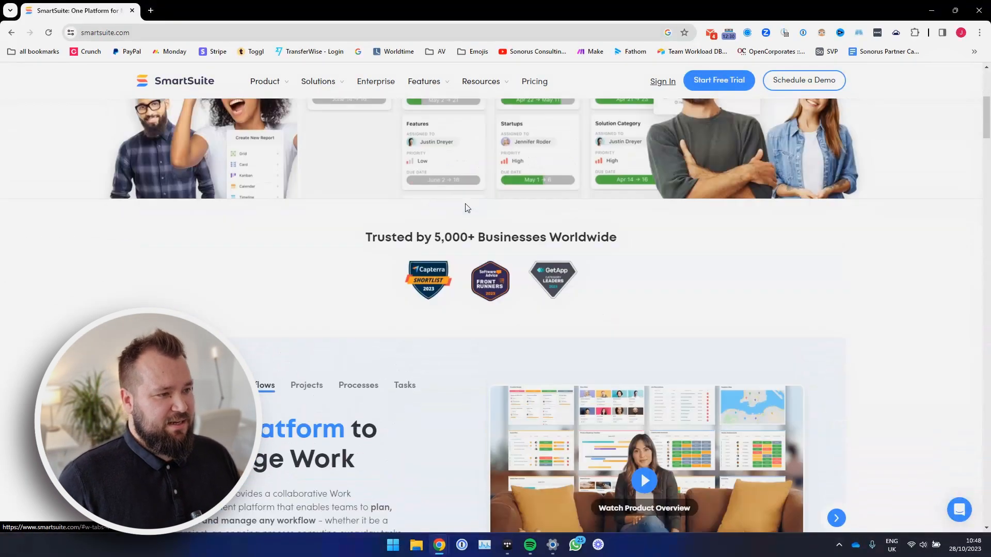
scroll(up, 3)
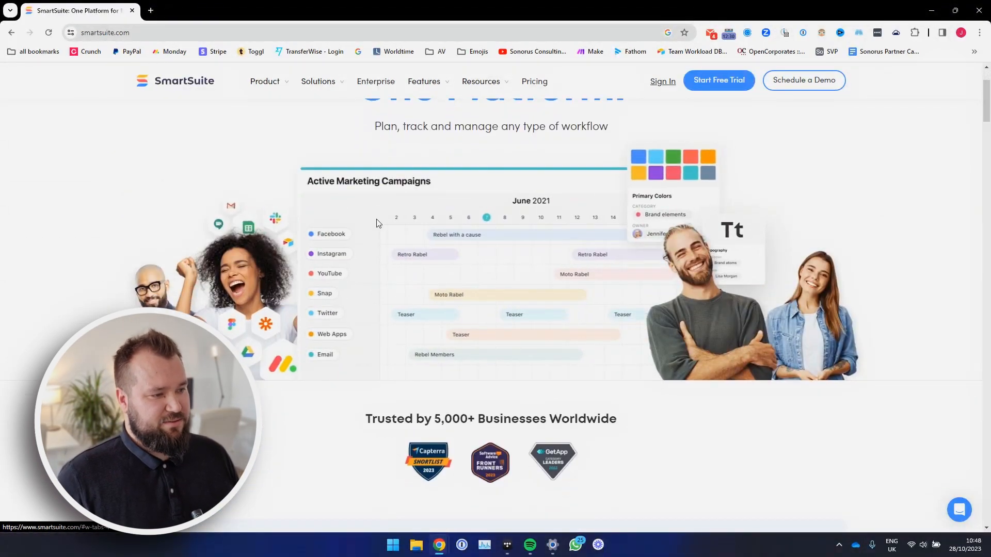
scroll(down, 3)
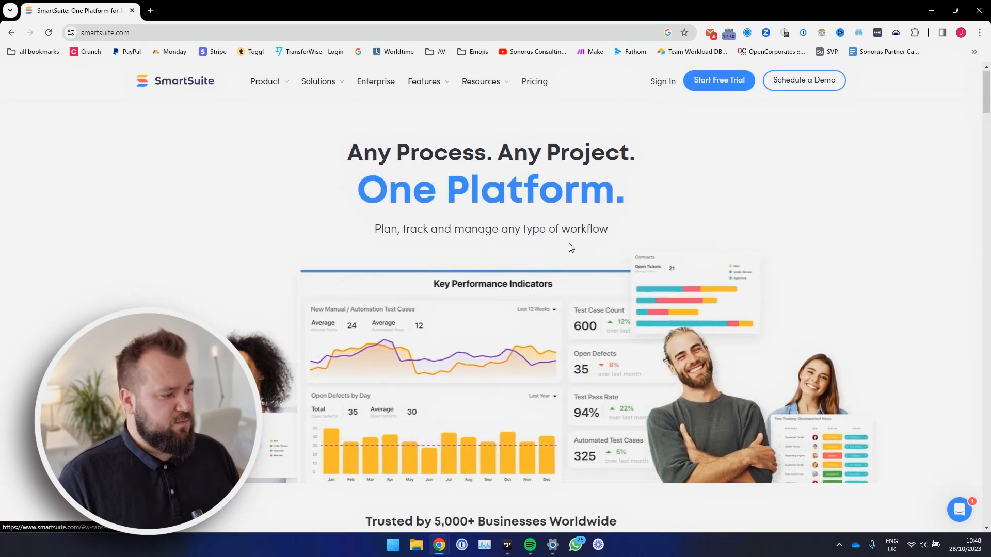
scroll(down, 3)
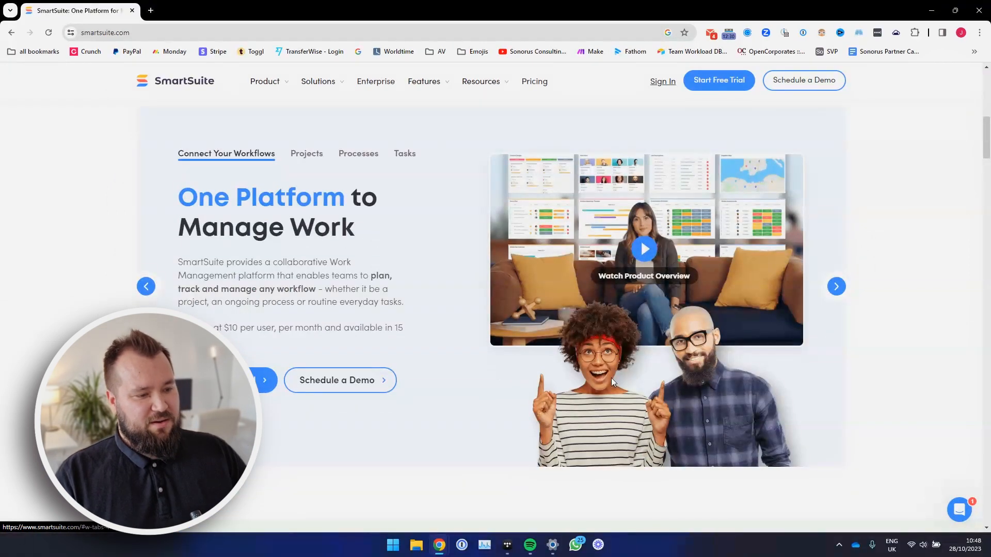
mouse_move(609, 389)
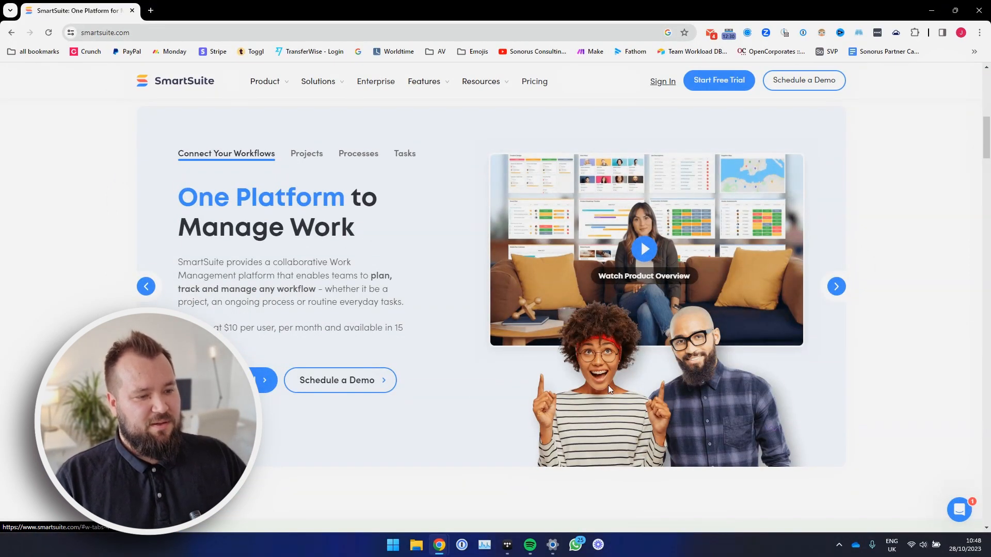
scroll(down, 3)
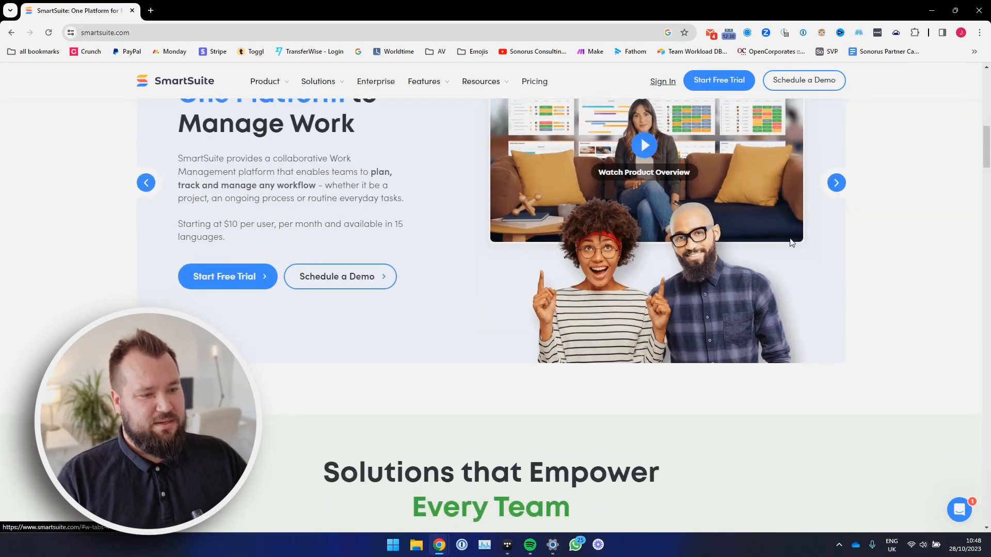
scroll(down, 3)
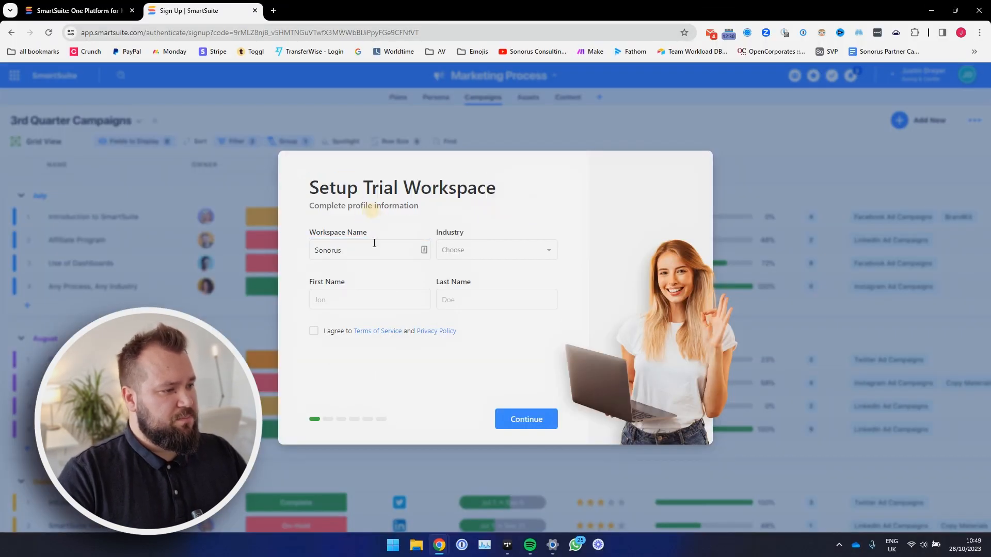
click(496, 250)
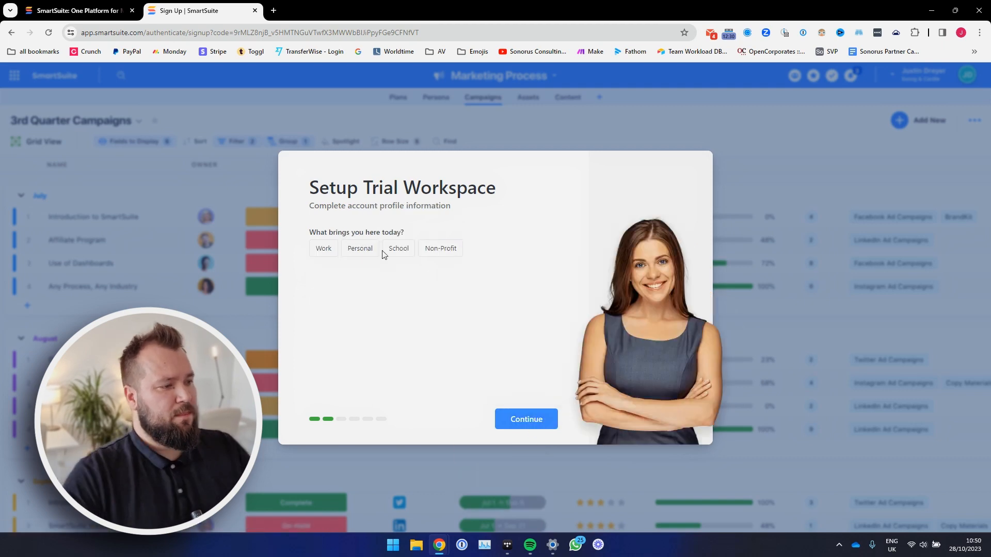
click(526, 419)
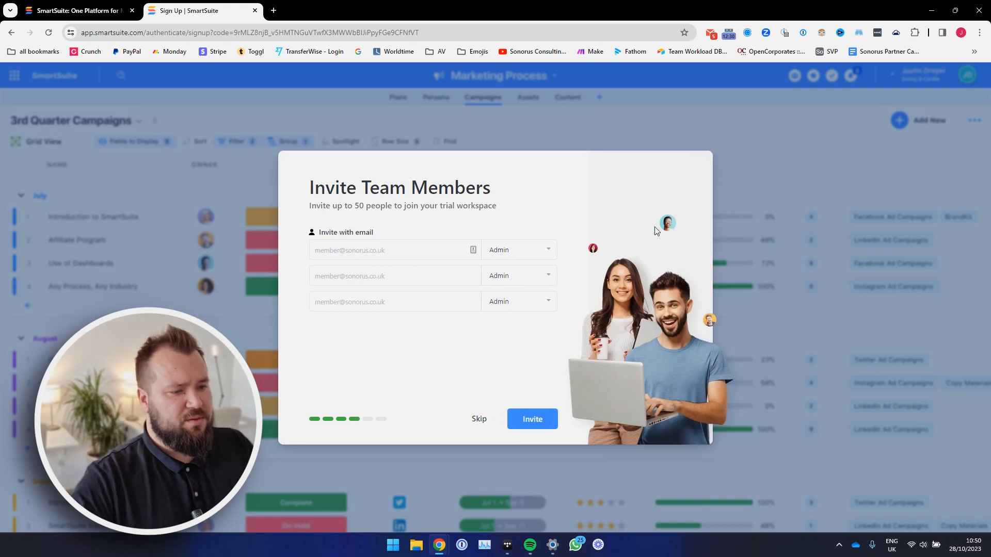
mouse_move(572, 291)
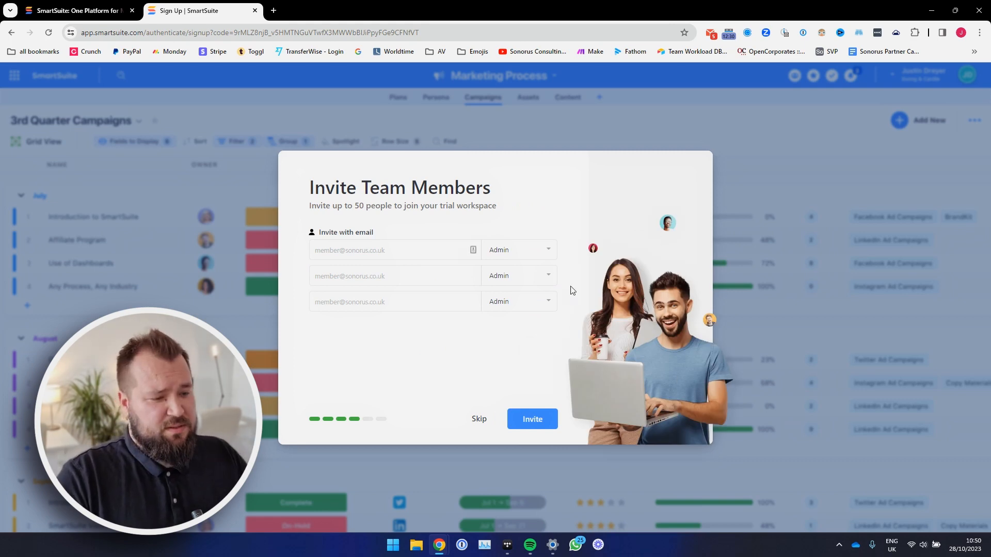
mouse_move(482, 425)
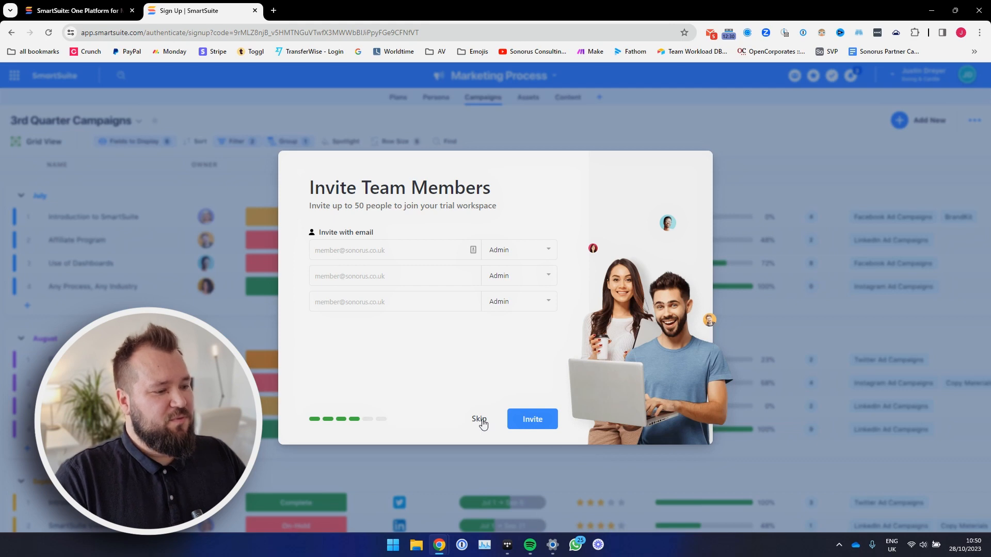
- Skip team invites, choose Search Engine as referral source, finish onboarding and sign in with Google
click(479, 419)
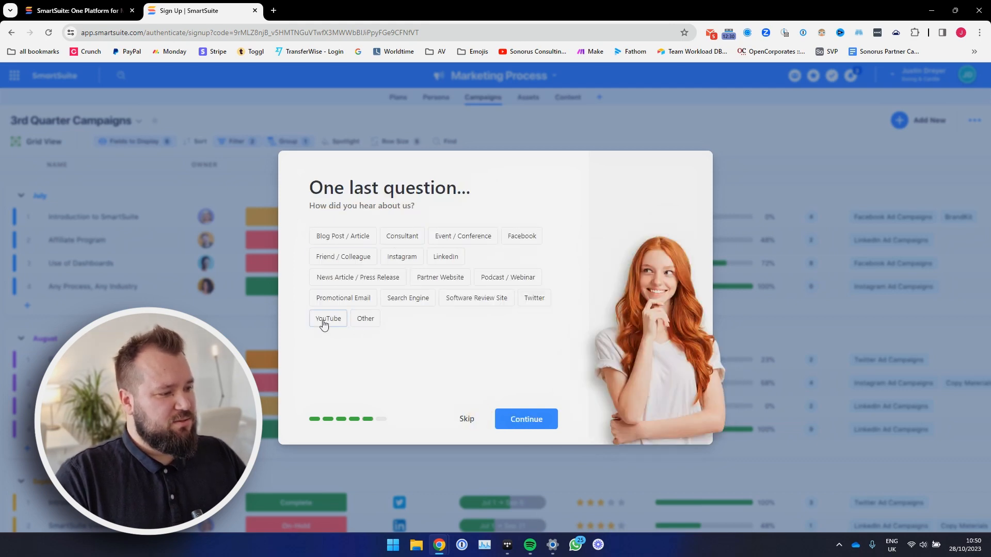
click(408, 297)
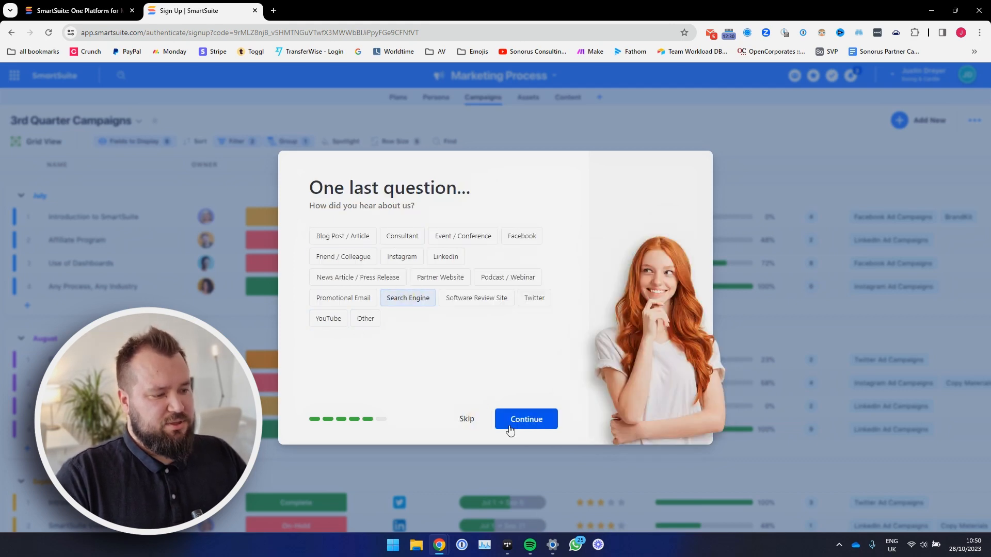
click(526, 419)
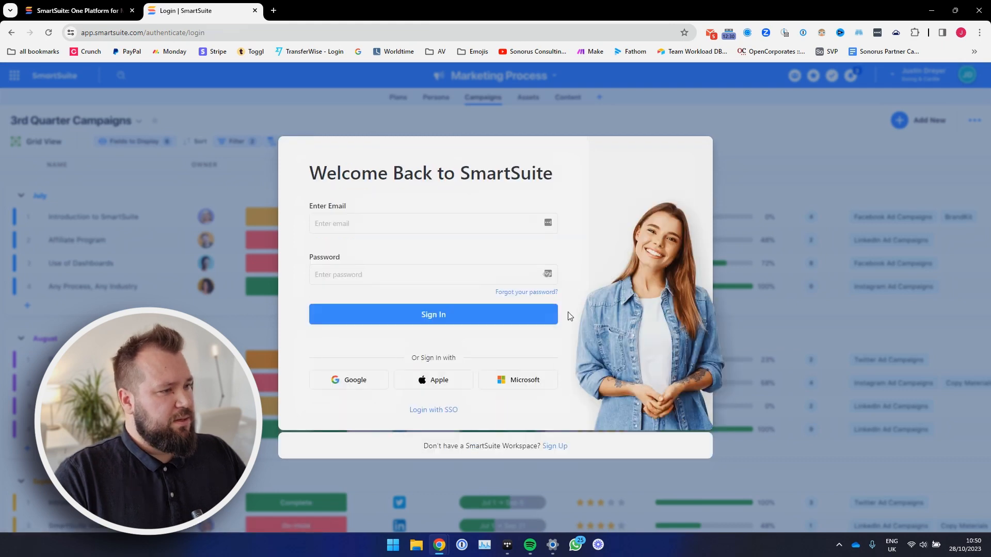
mouse_move(347, 380)
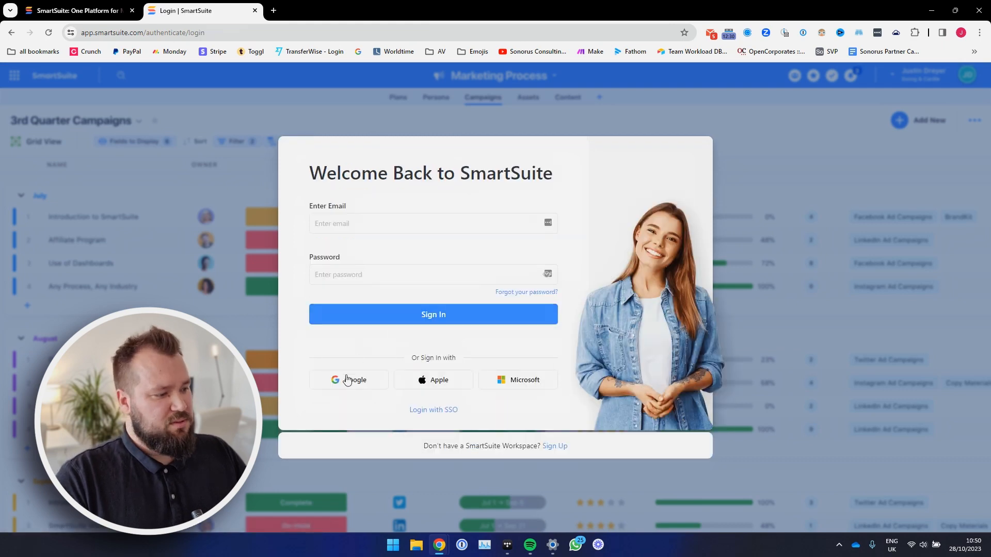
click(349, 380)
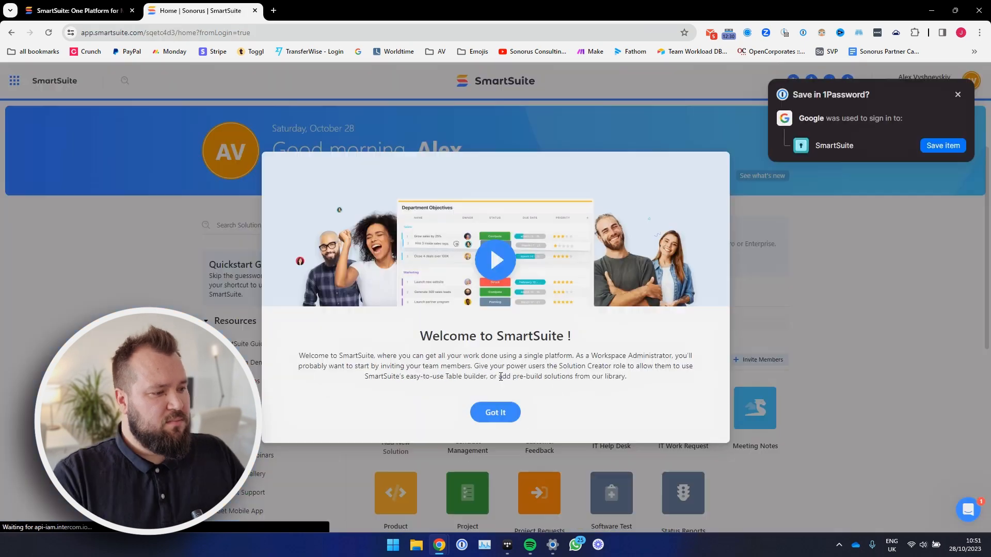
- Dismiss the welcome message with Got It and browse the workspace home's starter solutions
click(496, 413)
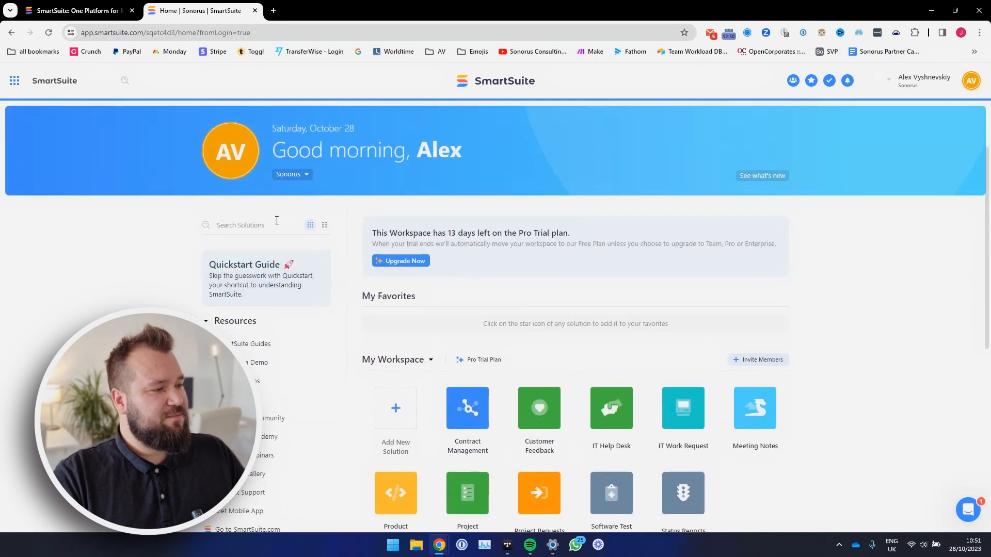
scroll(down, 3)
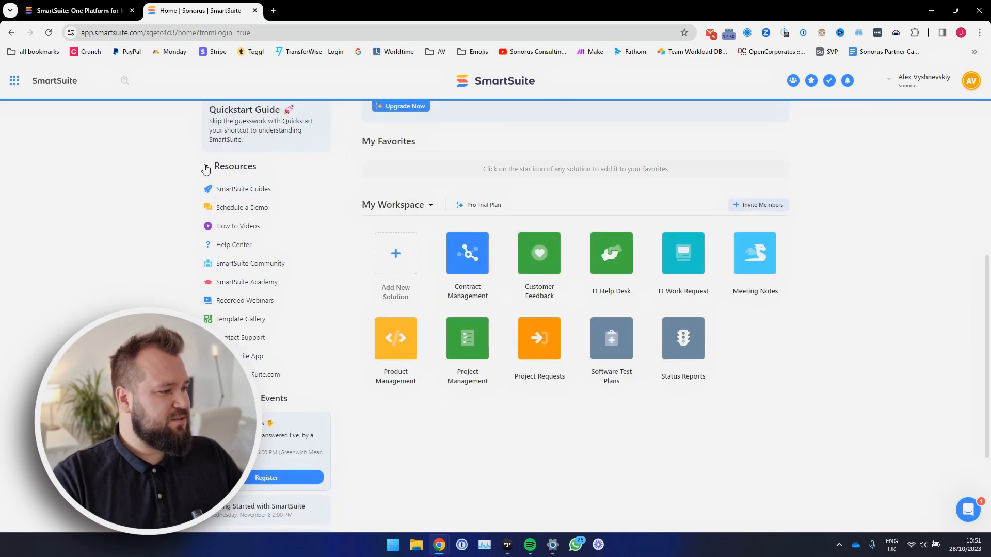
scroll(up, 3)
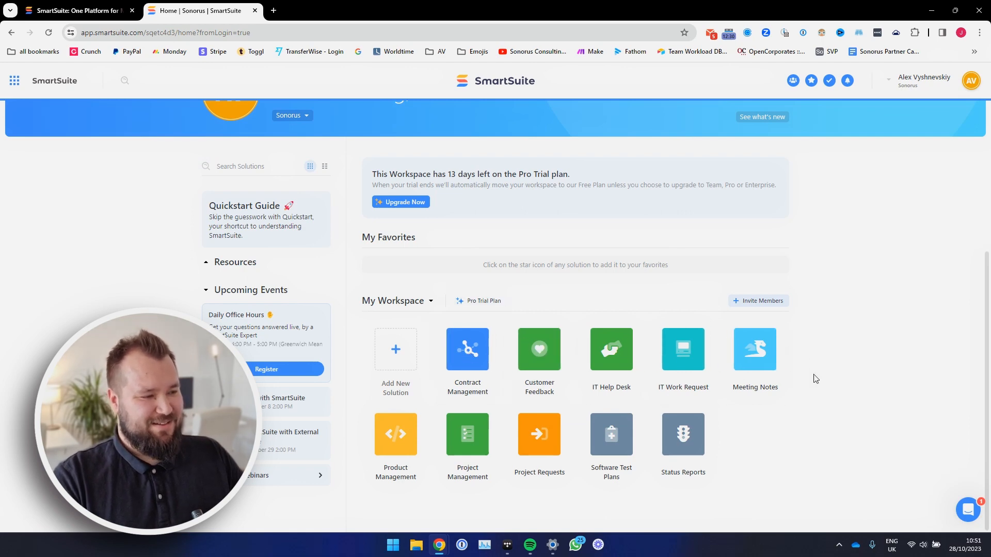
scroll(down, 3)
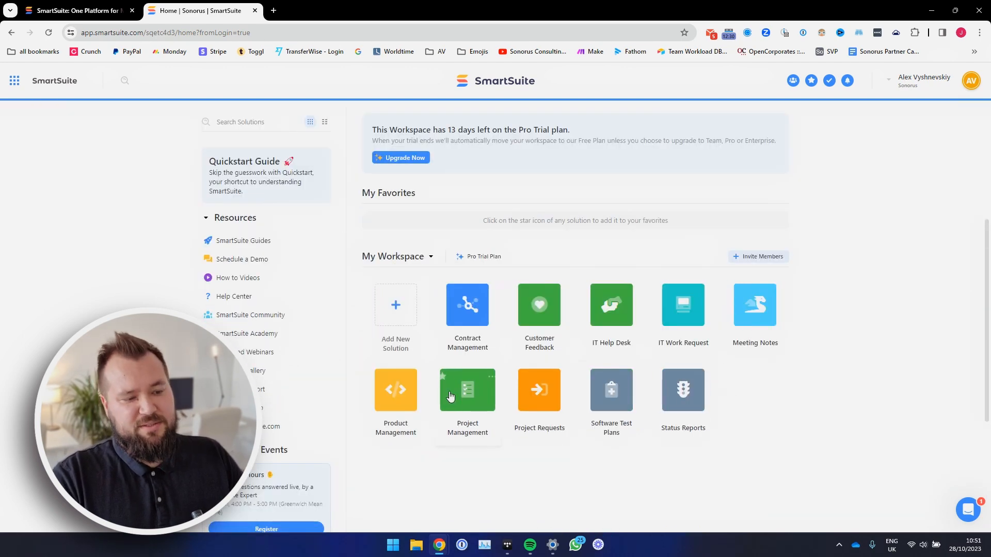
mouse_move(545, 395)
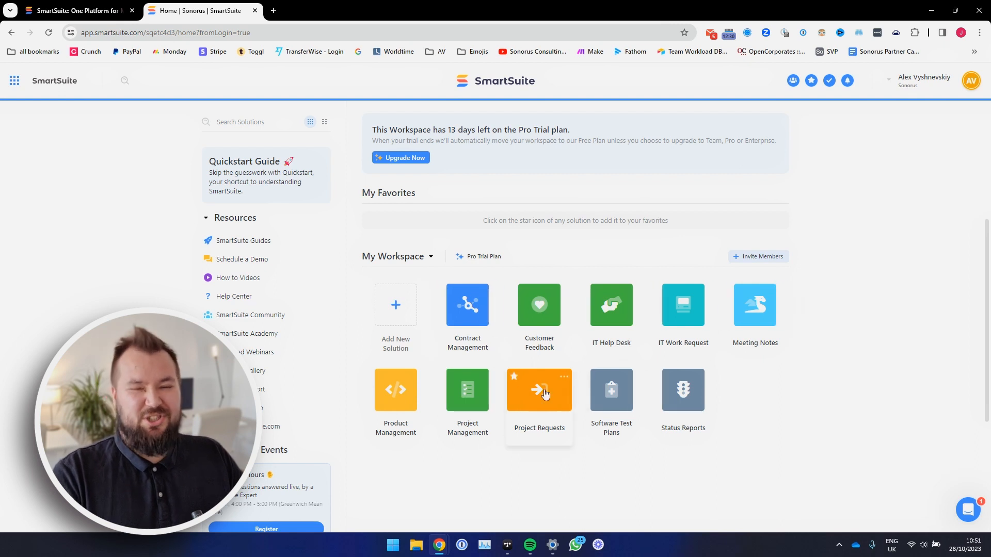
mouse_move(403, 314)
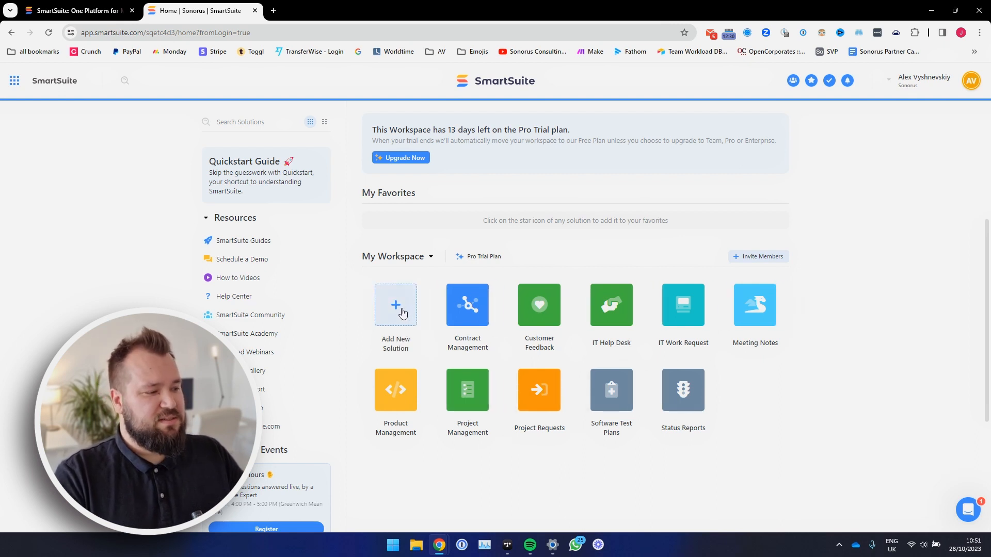
- Create a solution from scratch and start naming it Recruitment Database
click(396, 304)
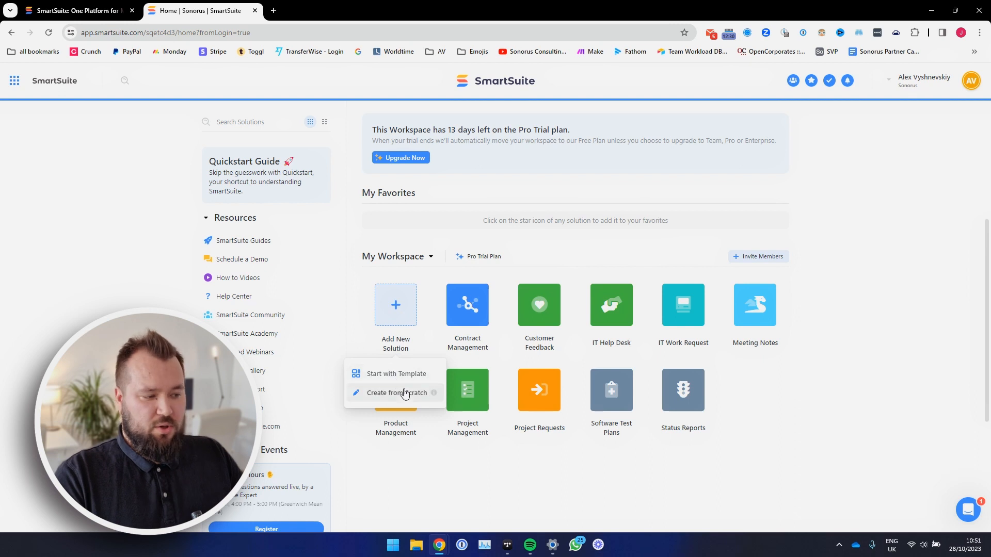
click(395, 392)
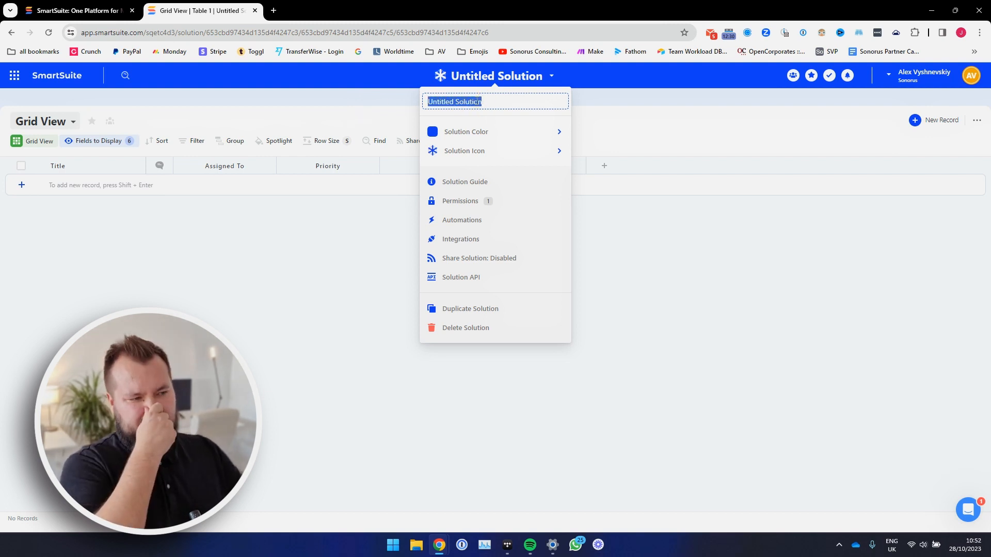
key(CapsLock)
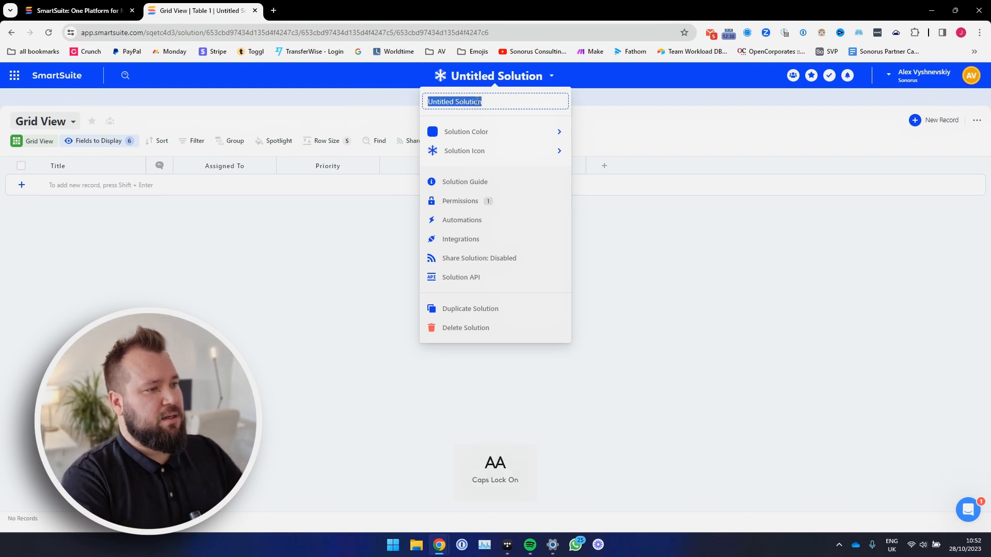
text(Recruitment Database)
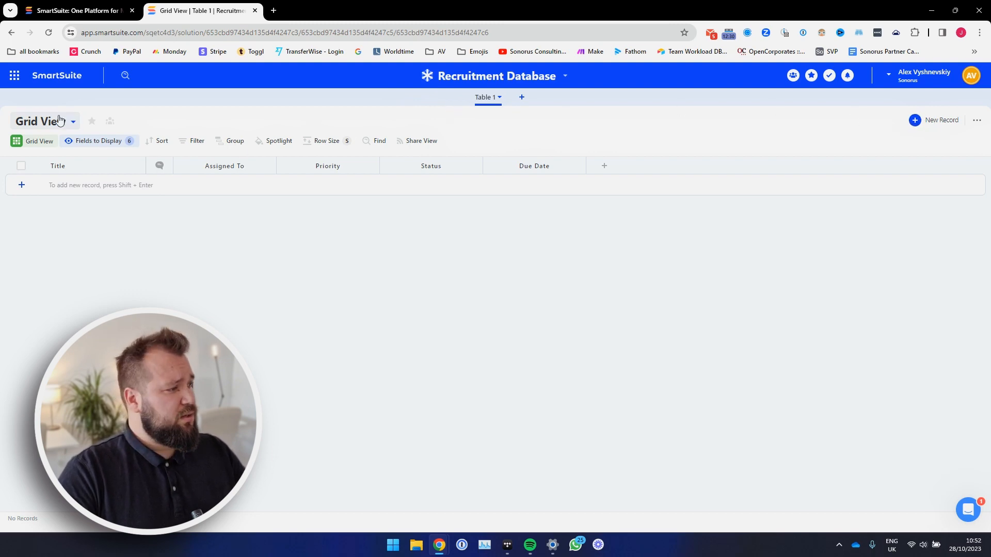
- Browse the Explore View Types gallery (Kanban, Calendar, Map, Form) and close it
click(59, 122)
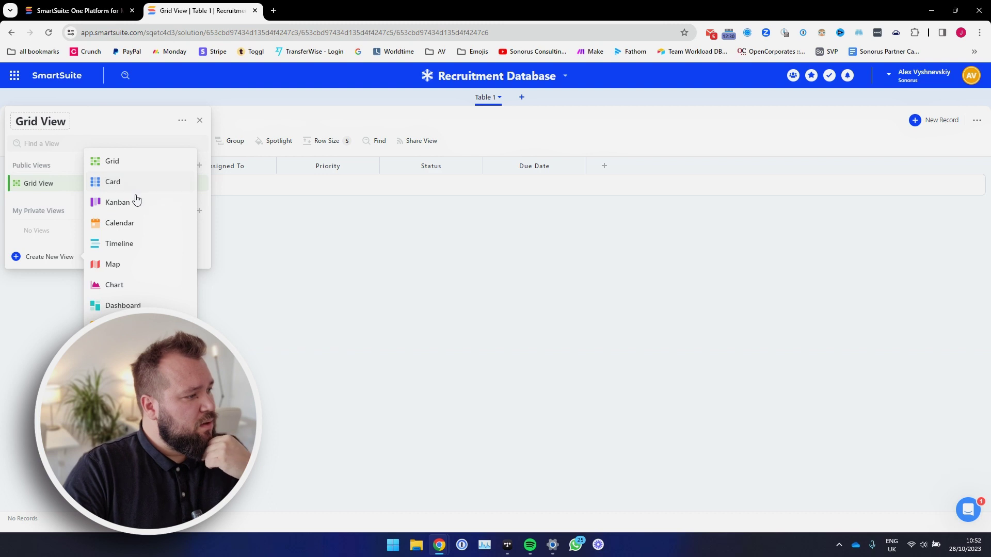
mouse_move(137, 277)
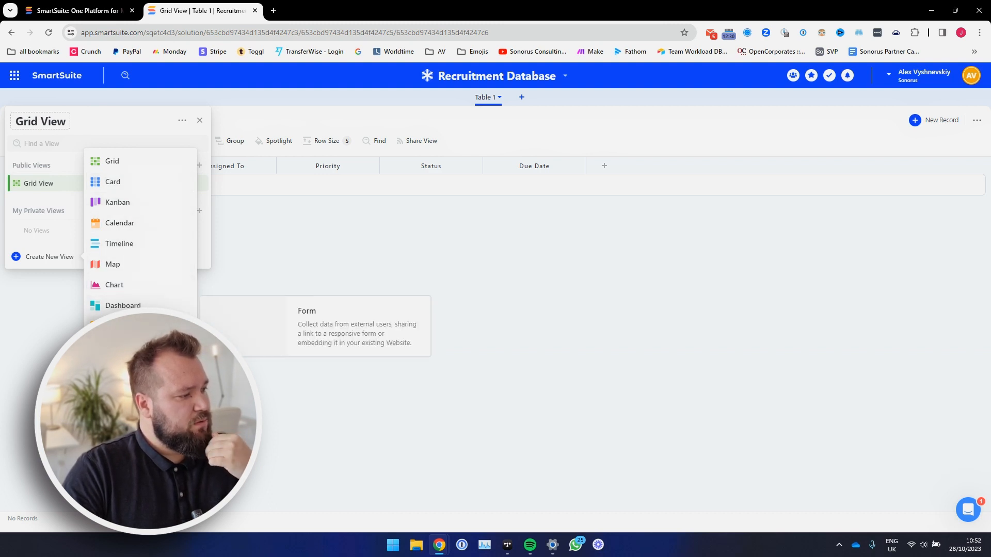
click(266, 224)
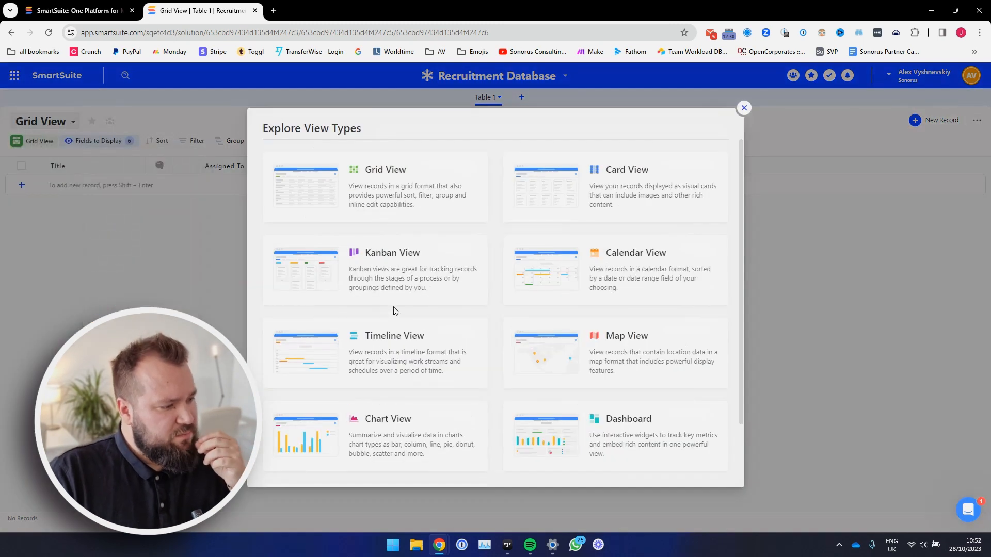
scroll(down, 3)
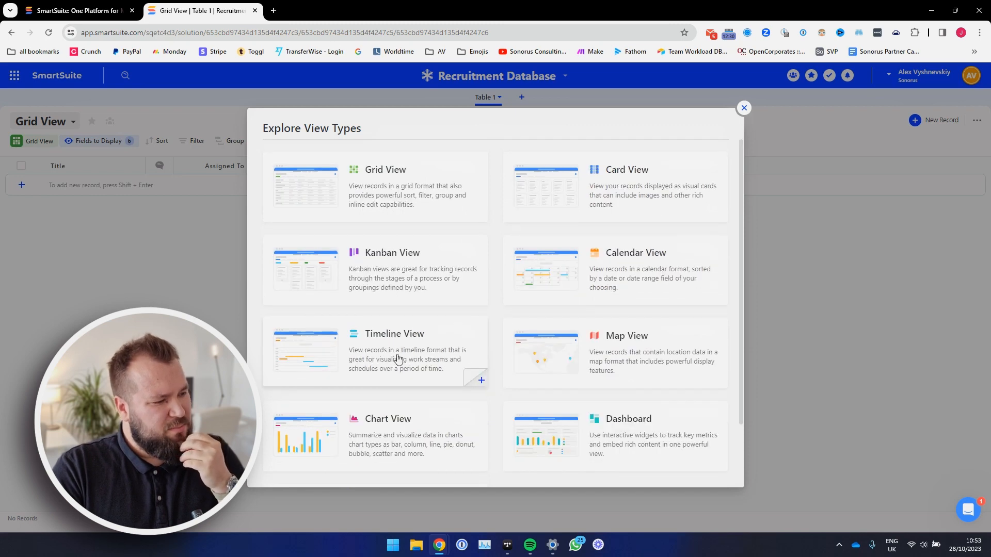
mouse_move(593, 275)
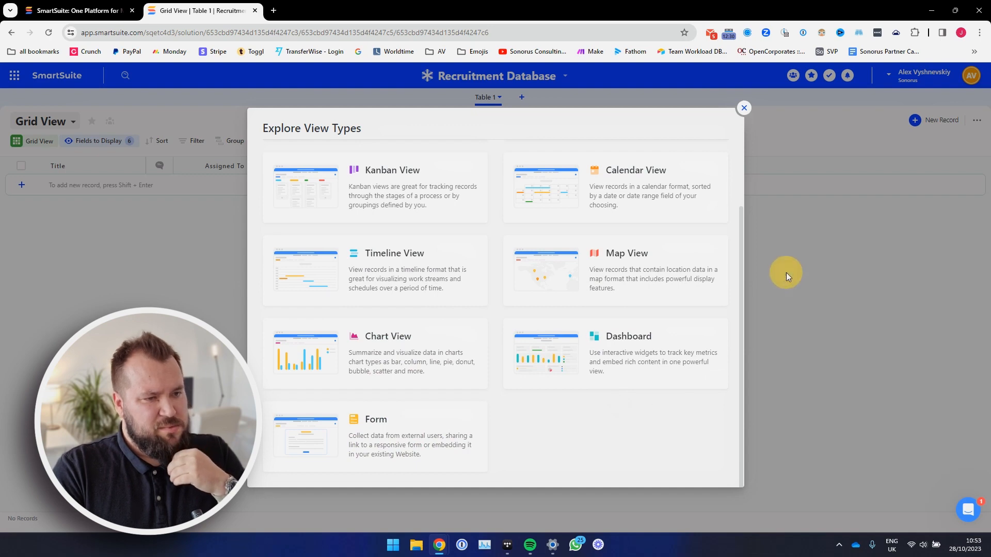
click(743, 108)
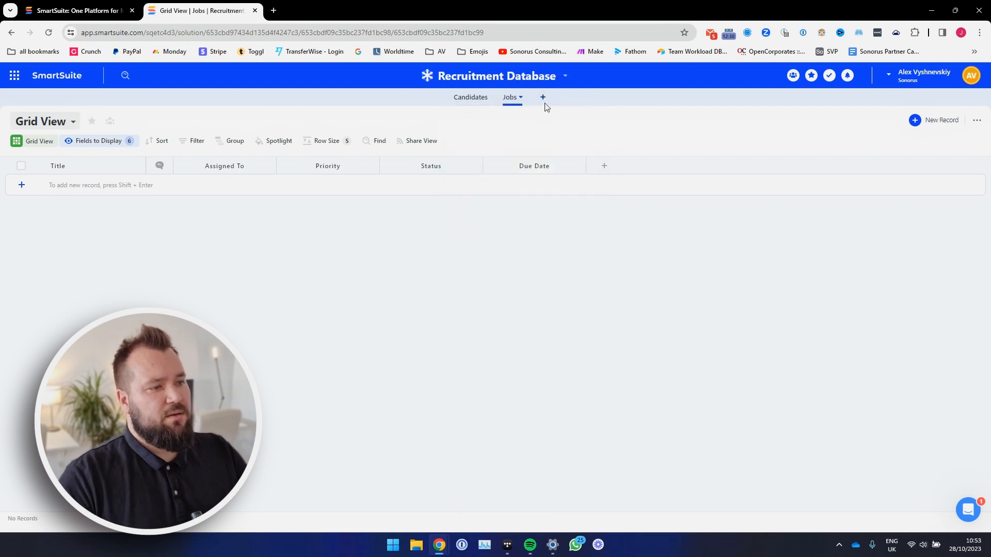
- Add a third table named Job x Candidates Matches, then return to the Candidates table
click(543, 97)
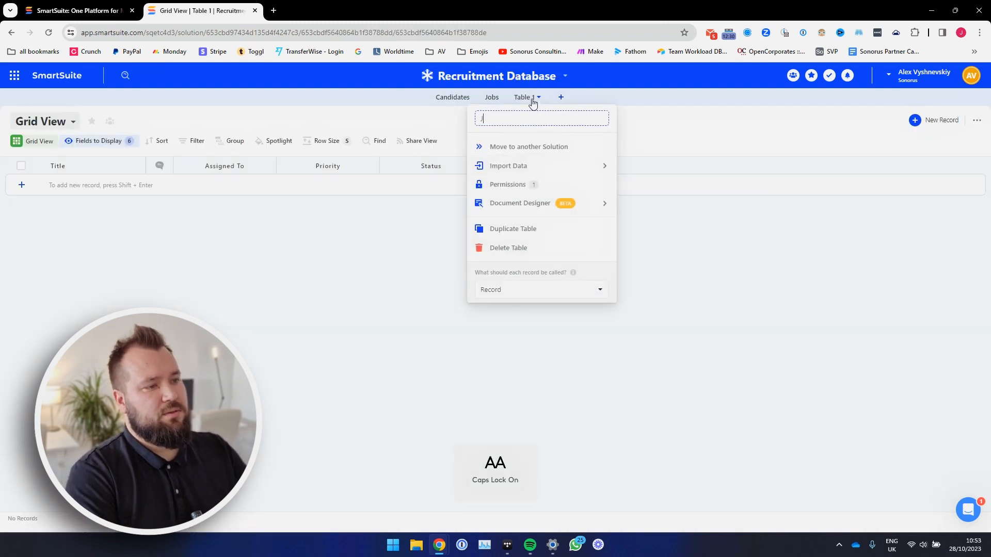
text(Job x C)
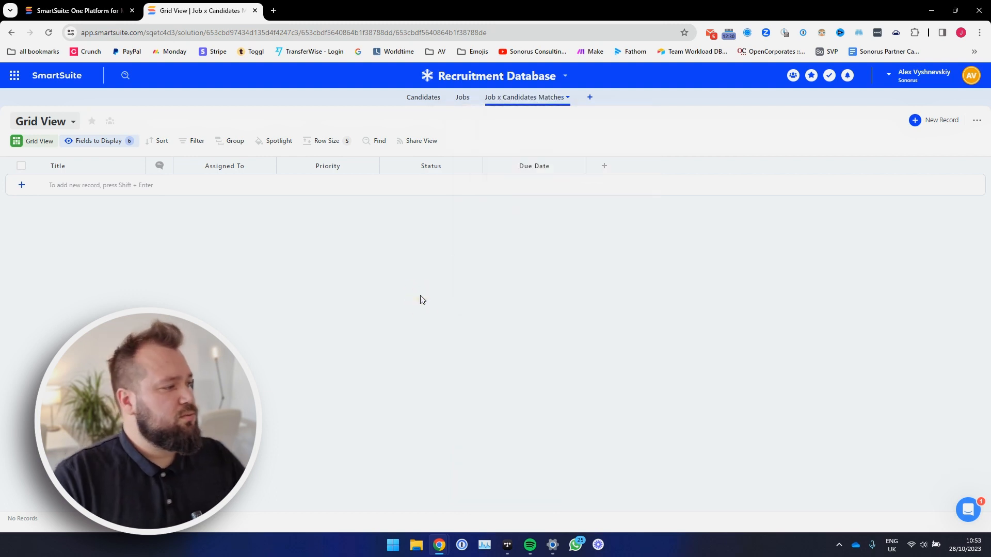
click(423, 97)
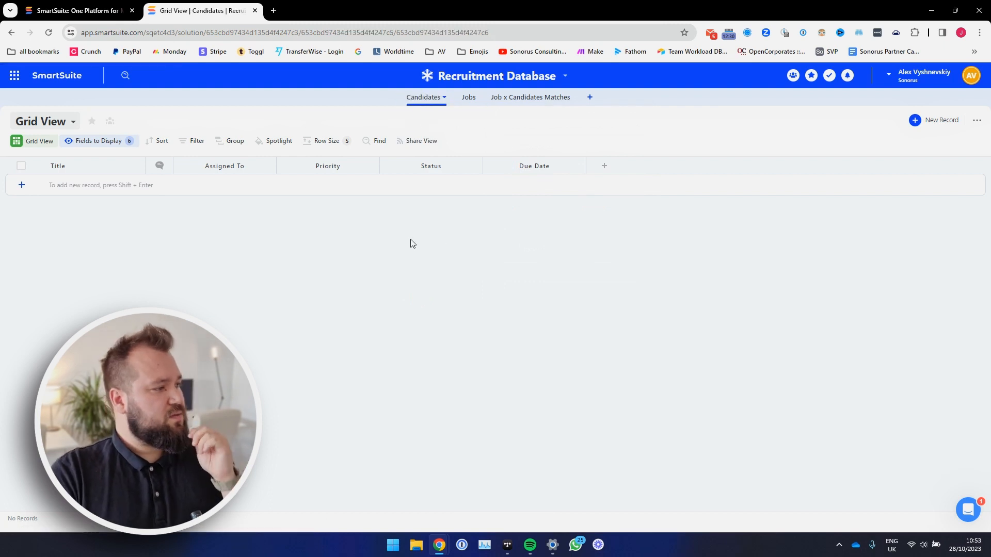
- Remove the comments column from display in the Candidates grid
click(20, 184)
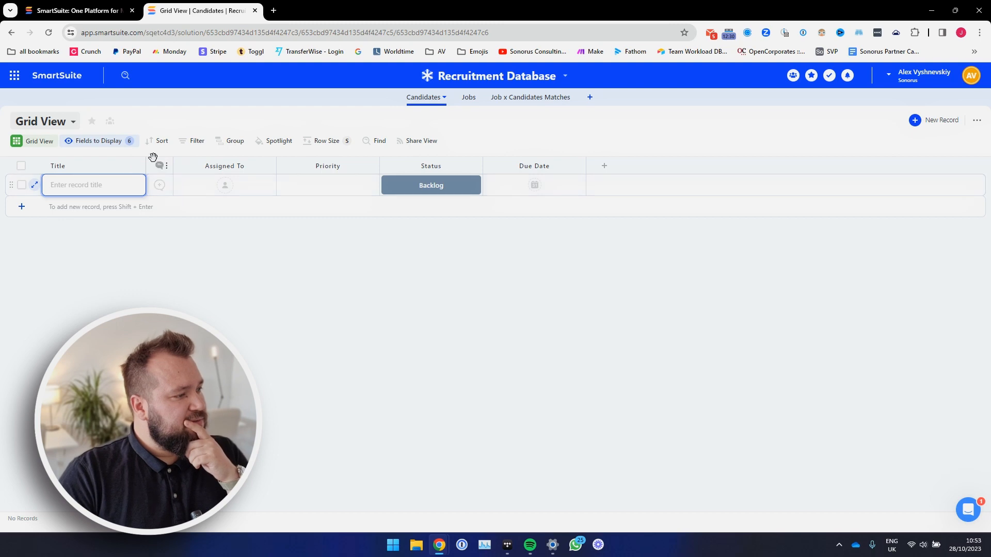
click(167, 165)
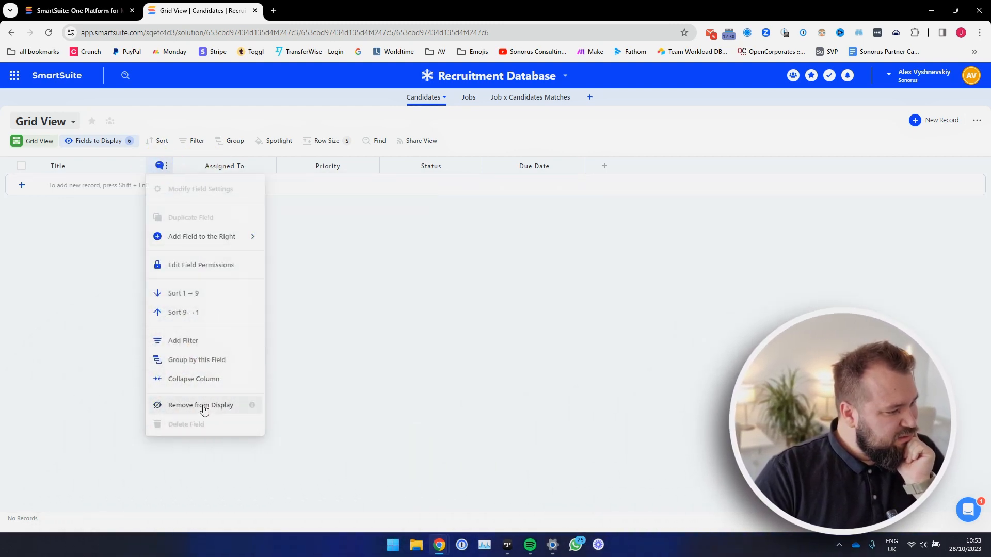
click(201, 405)
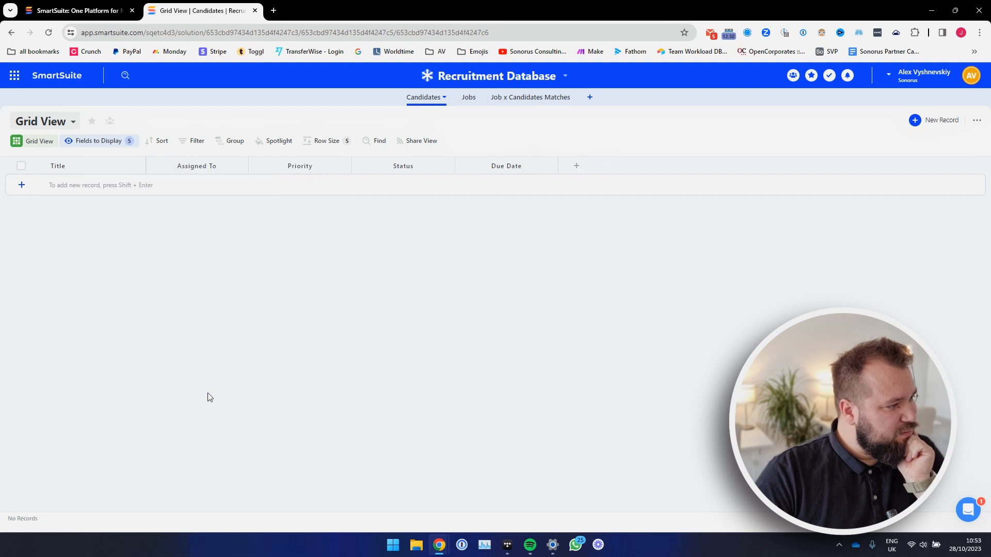
click(98, 141)
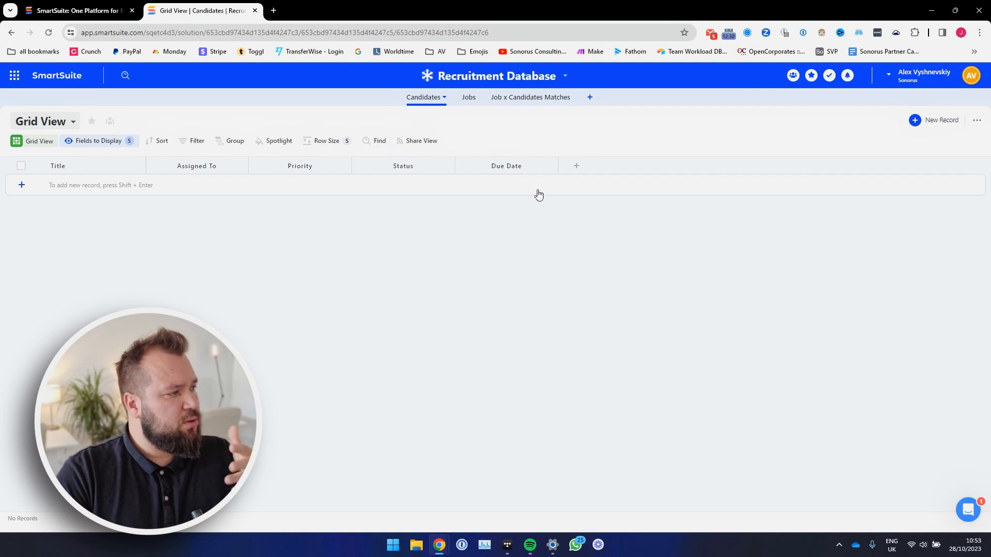
- Browse the new-field type list and search it for a field type
click(576, 165)
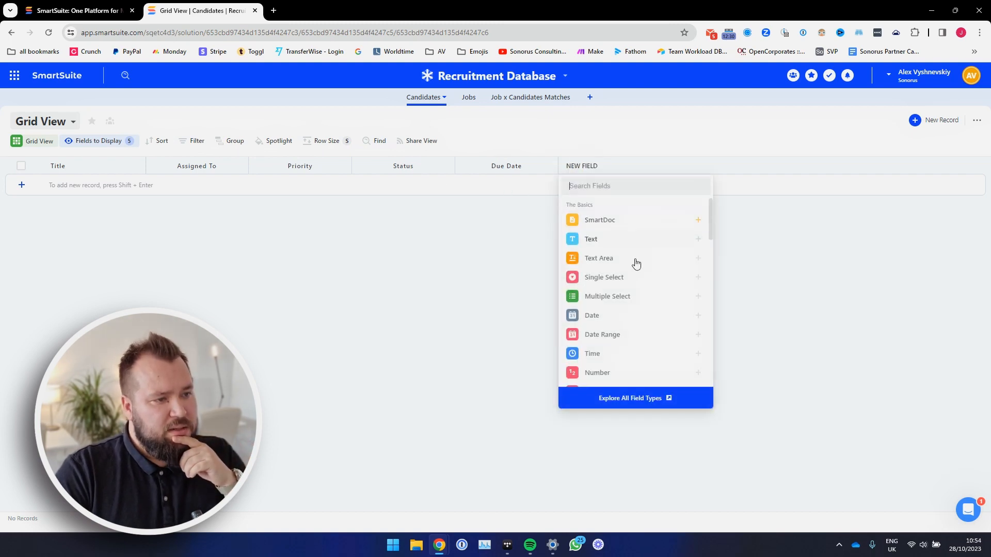
scroll(down, 3)
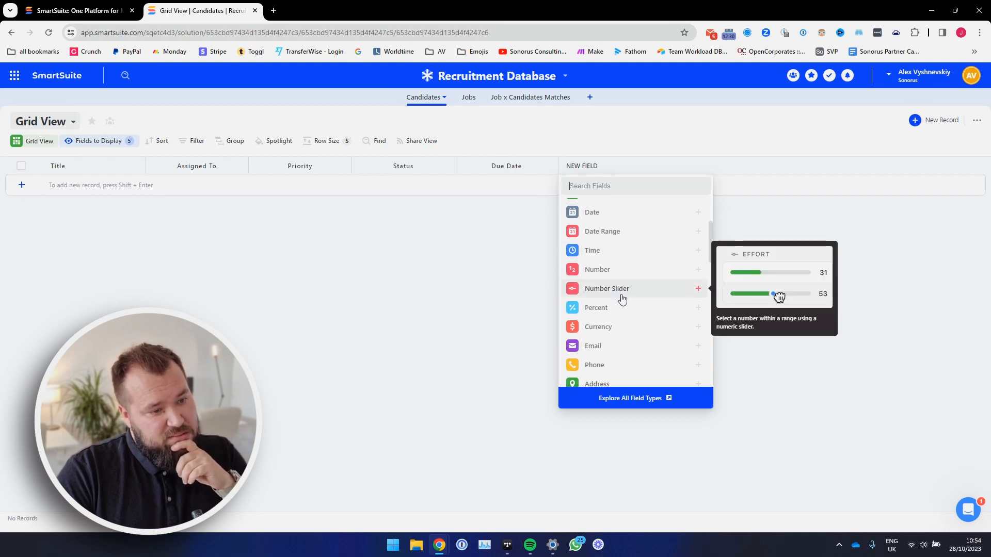
scroll(down, 3)
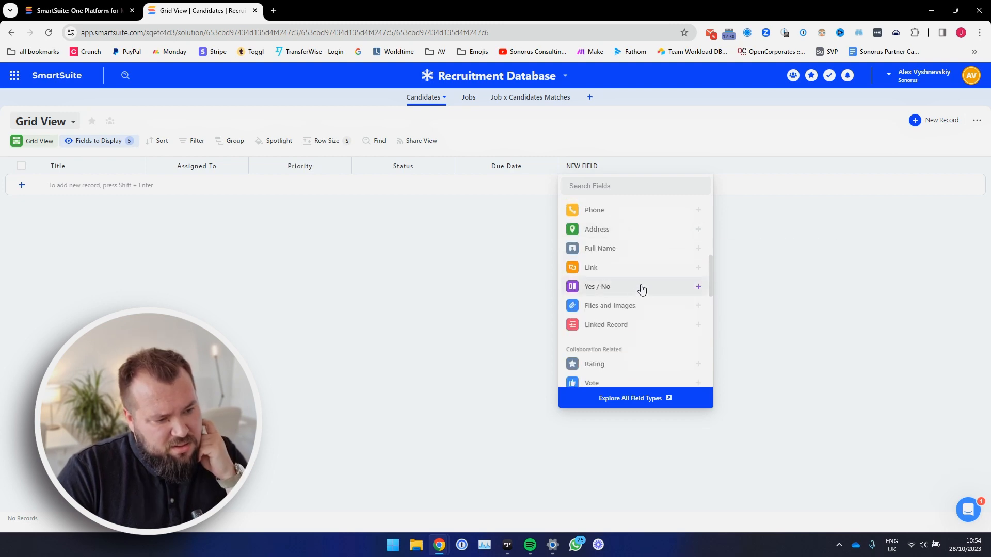
scroll(down, 3)
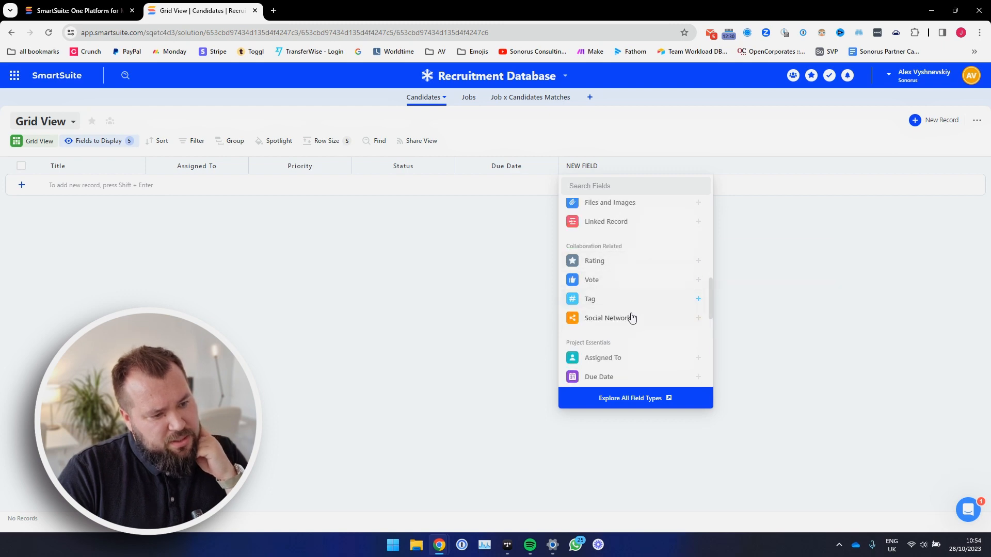
scroll(down, 3)
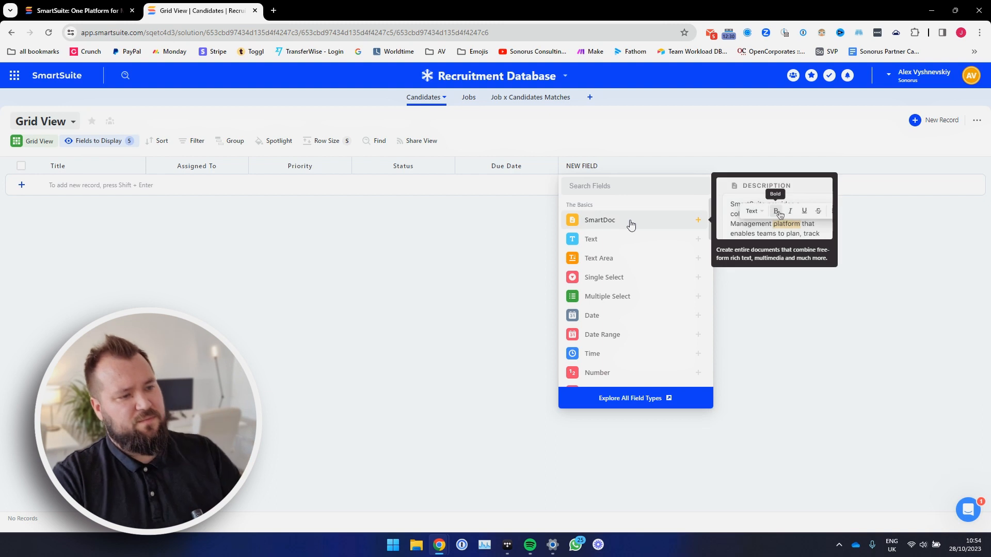
text(form)
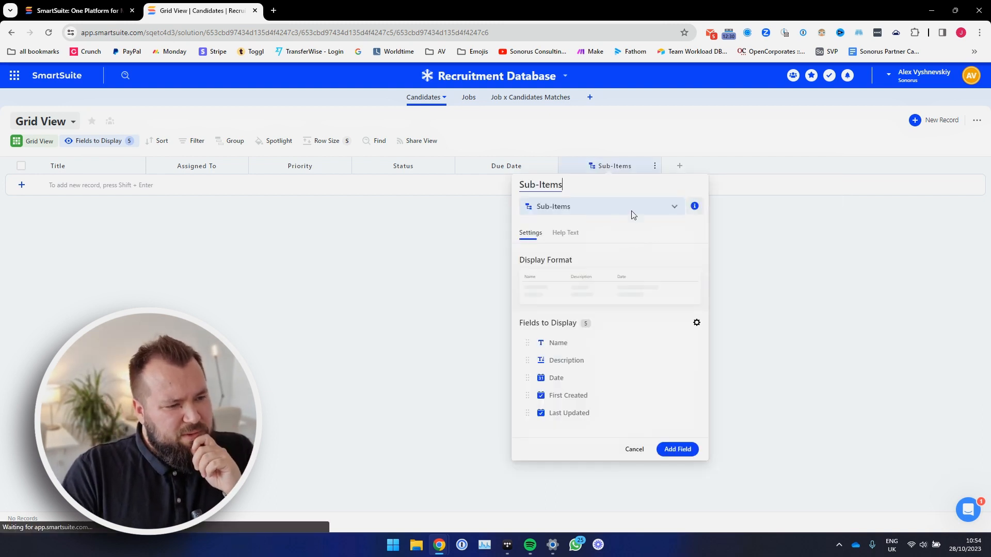
click(634, 449)
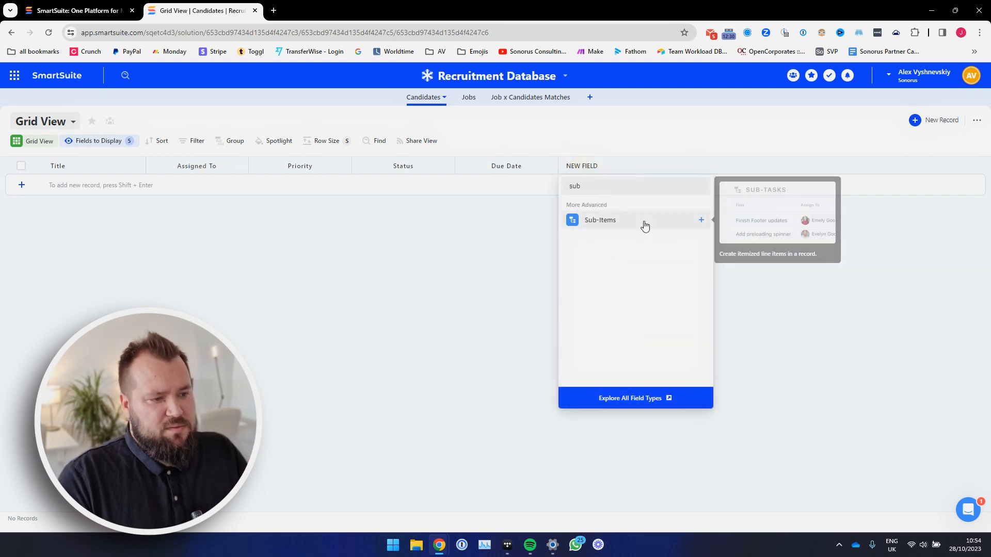
- Choose Sub-Items as the field type, review its settings and add it to Candidates
click(599, 219)
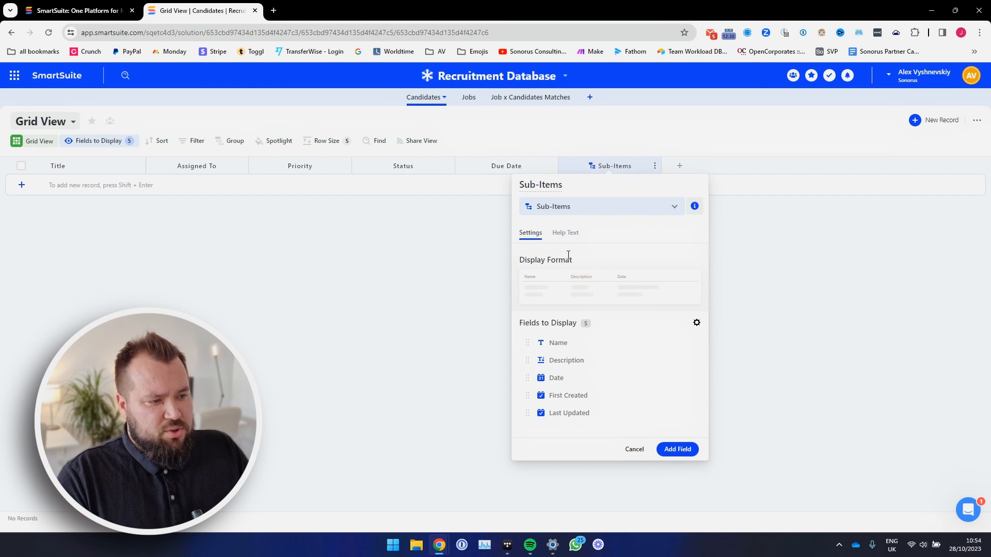
click(694, 206)
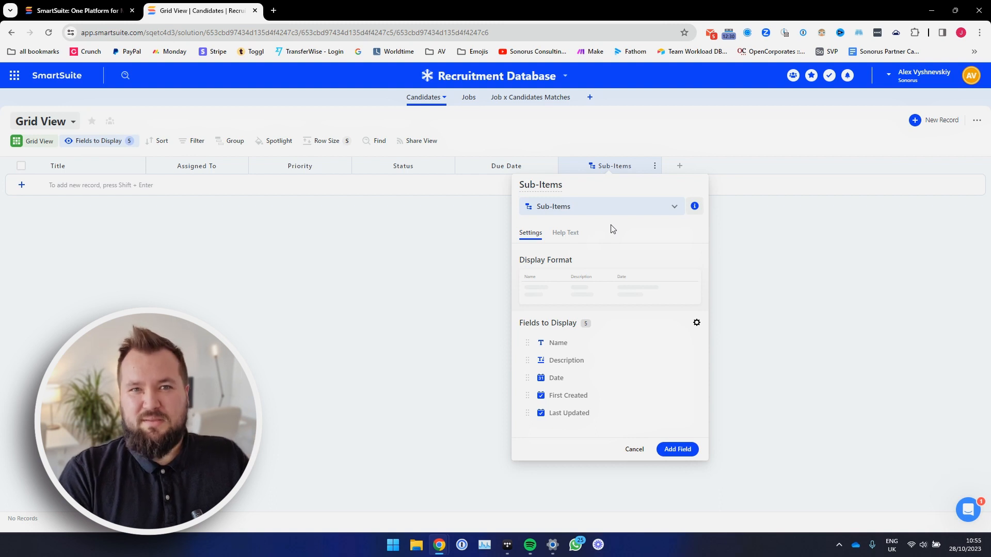
mouse_move(653, 380)
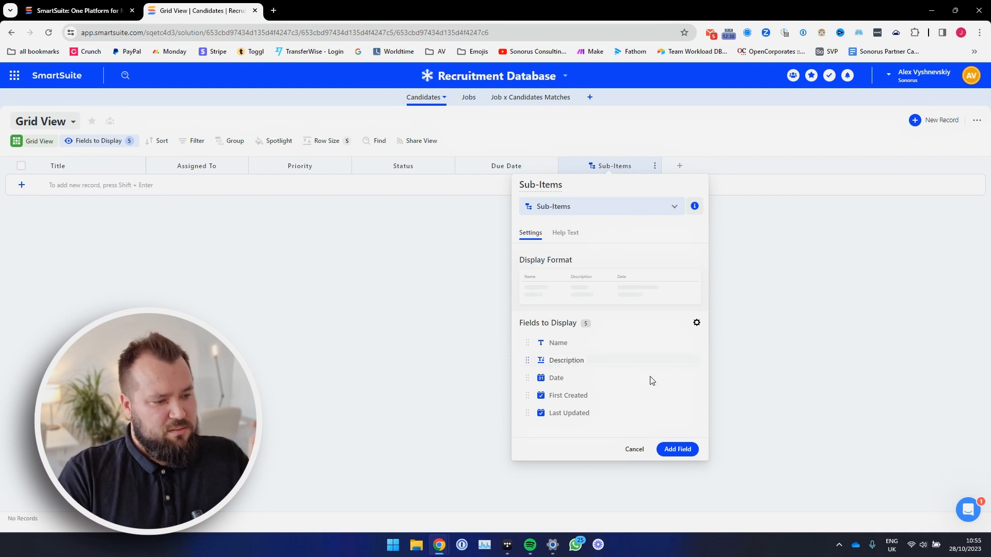
click(677, 449)
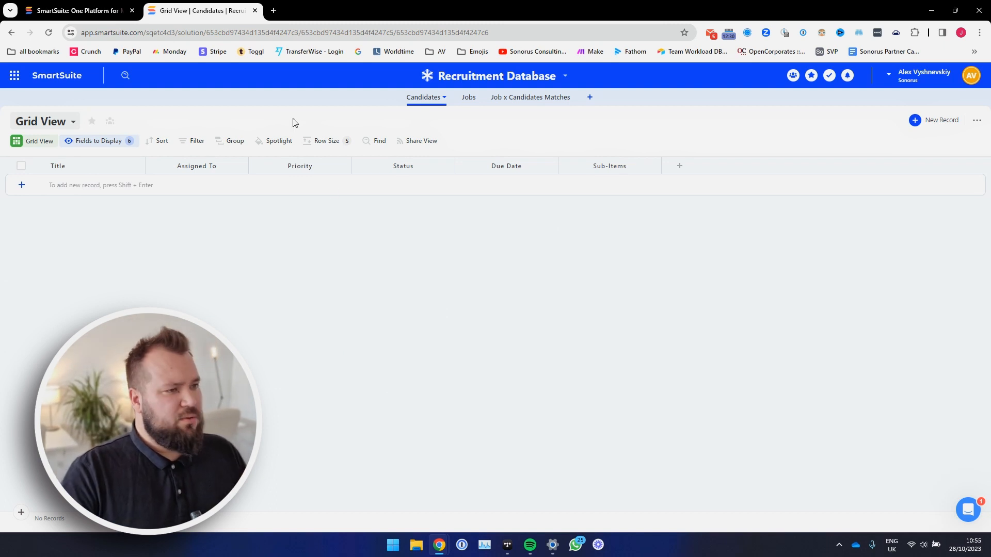
mouse_move(853, 260)
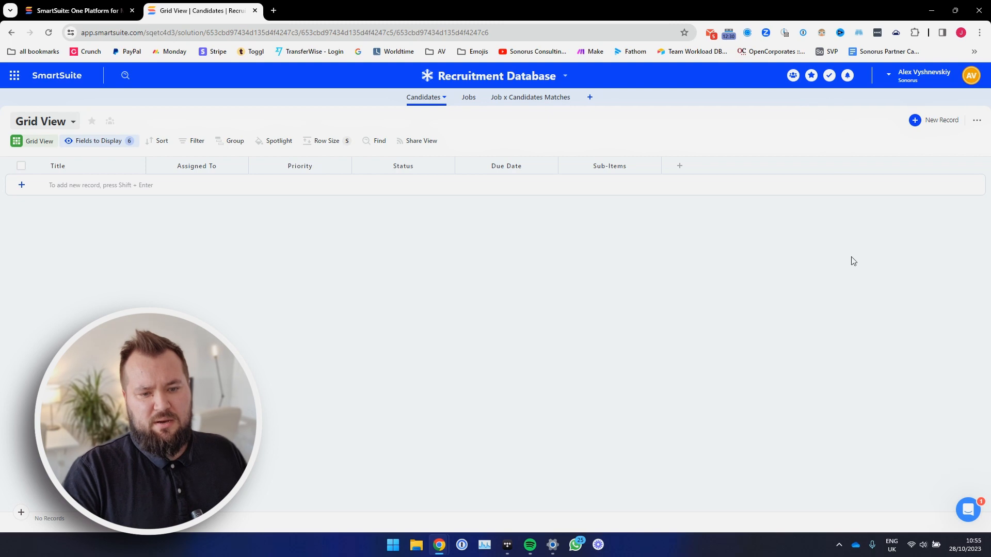
mouse_move(335, 186)
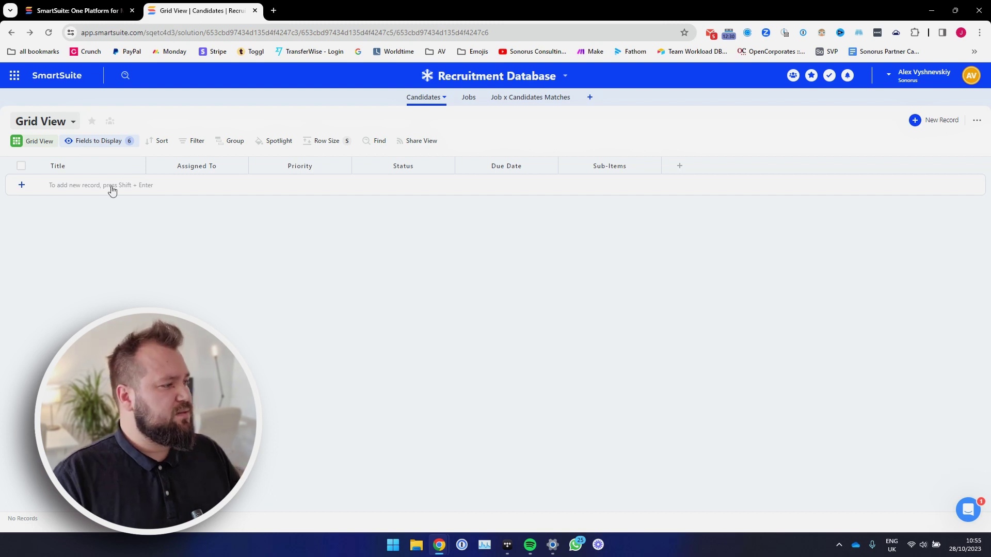
mouse_move(458, 250)
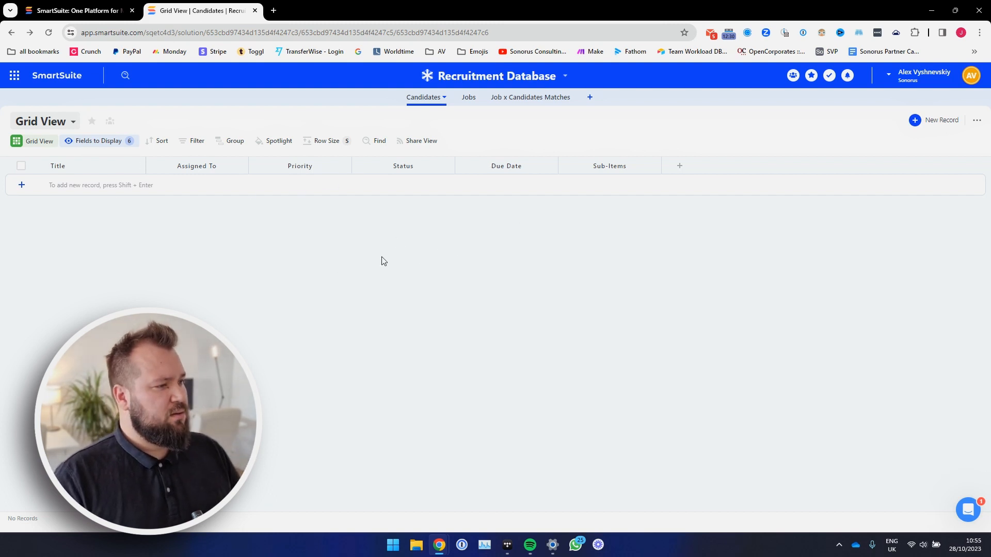
mouse_move(235, 144)
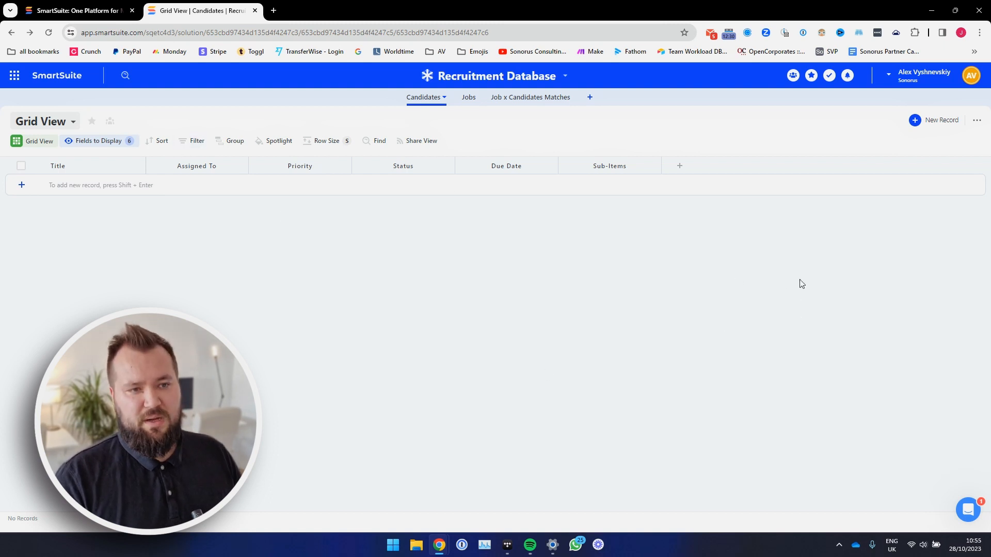
- Add the first candidate record, Alex V, and expand it to its full detail view
click(21, 185)
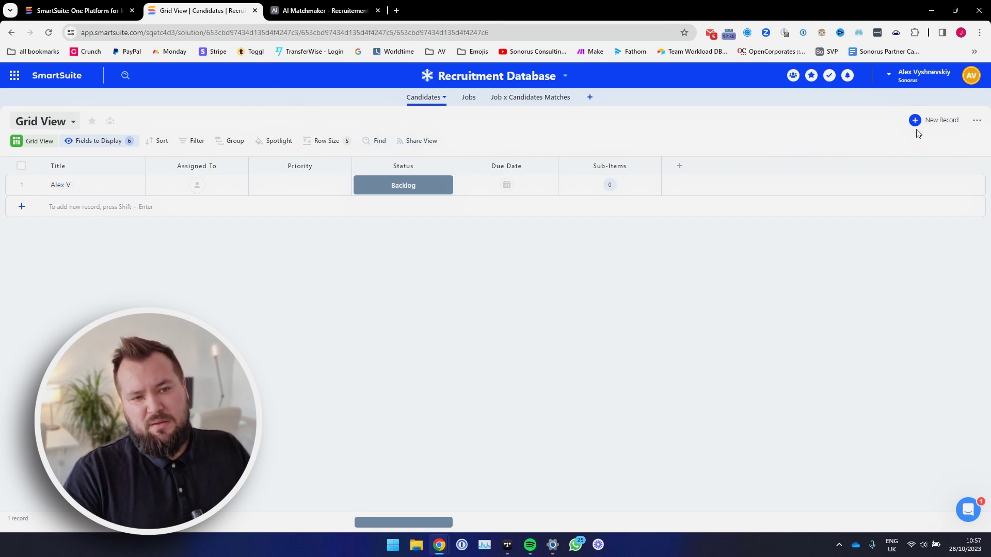
mouse_move(809, 294)
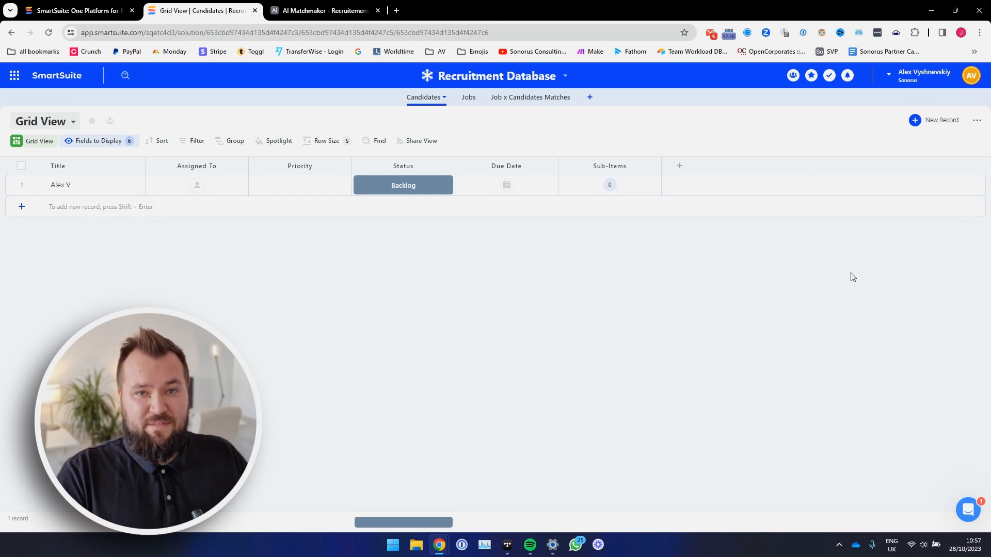
mouse_move(741, 334)
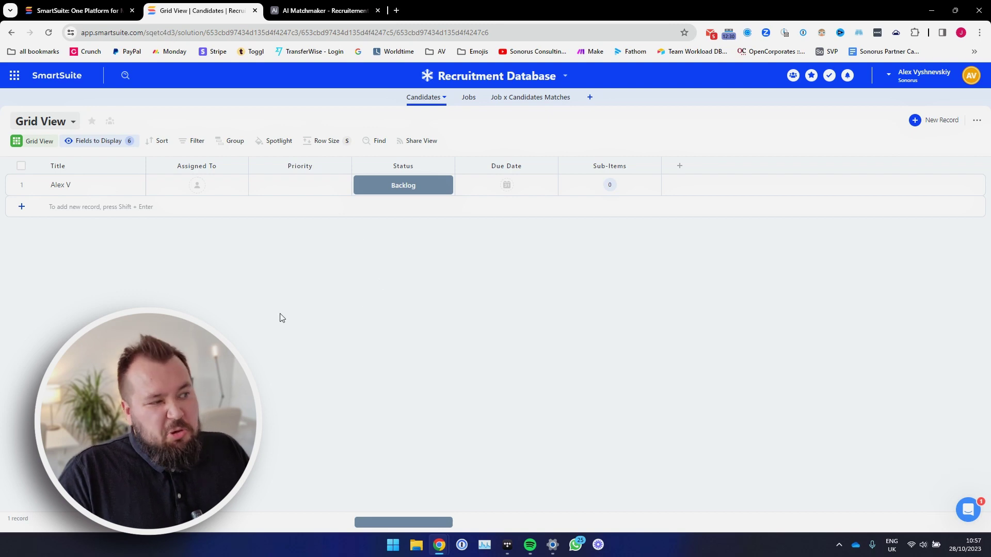
click(35, 184)
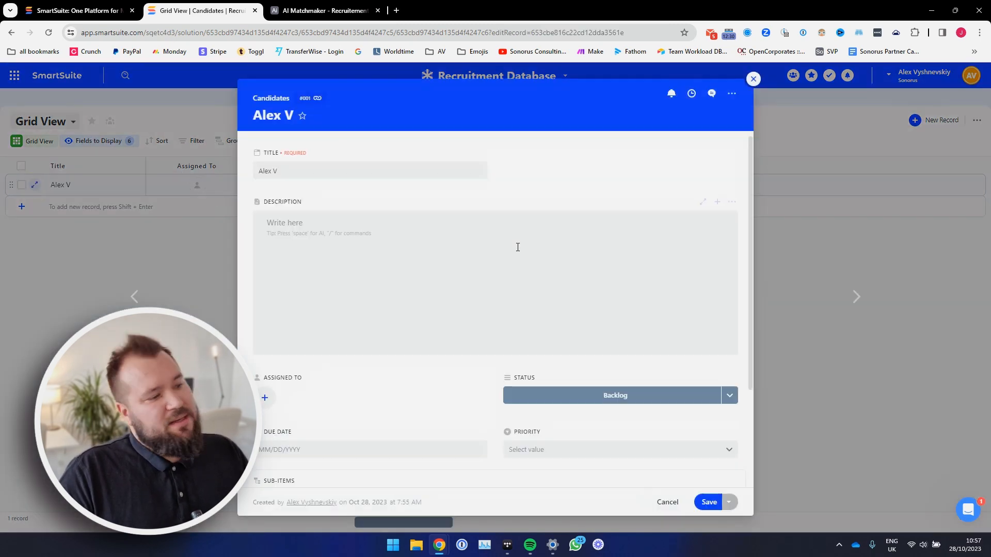
scroll(down, 3)
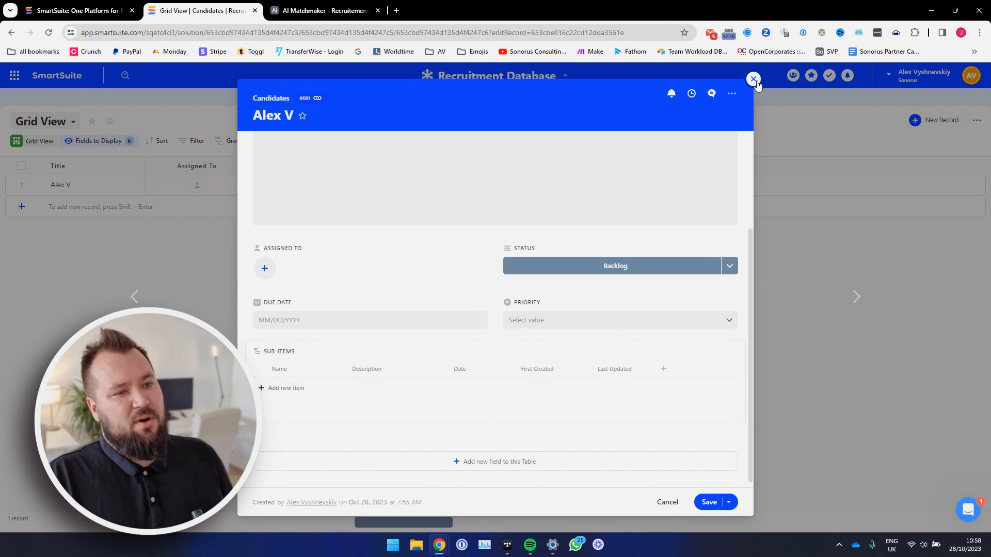
mouse_move(274, 353)
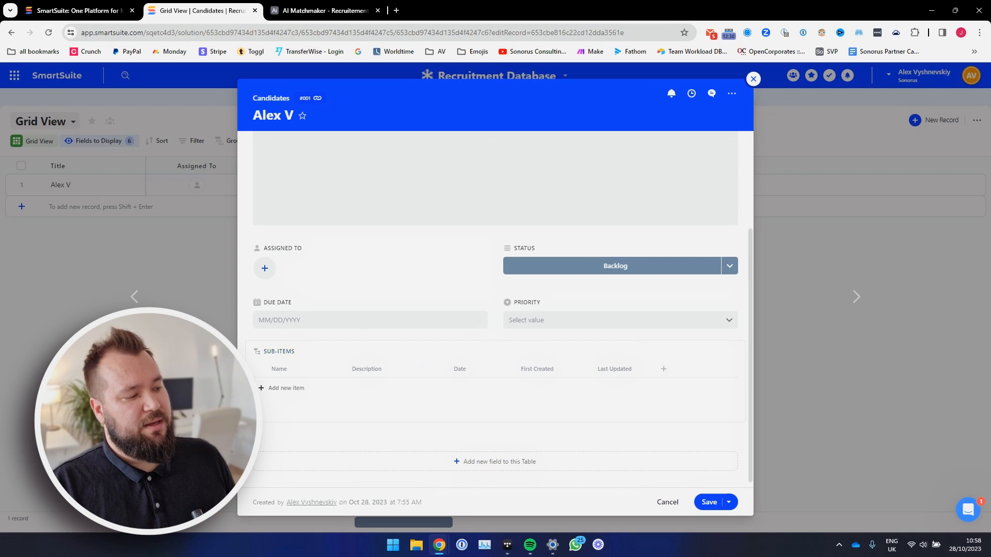
click(753, 79)
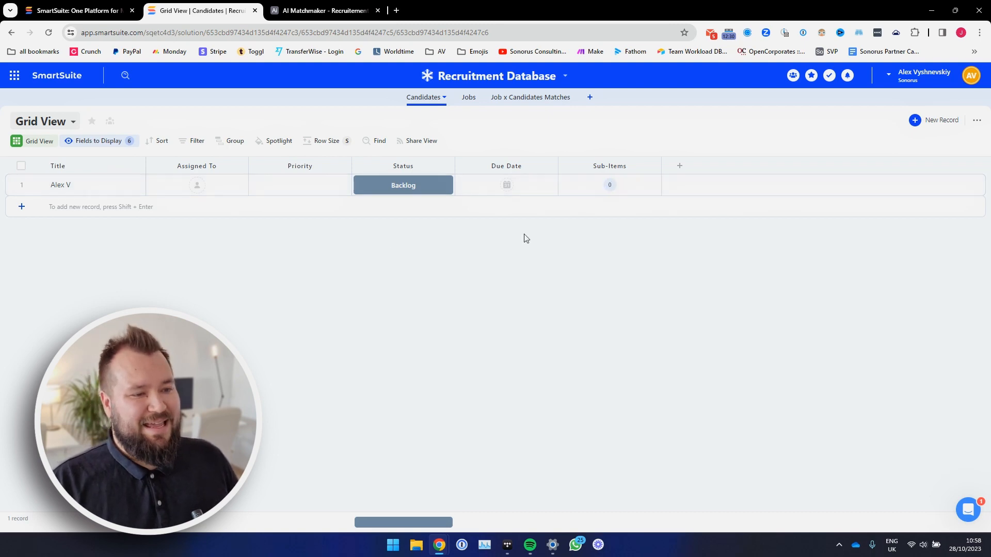
mouse_move(855, 121)
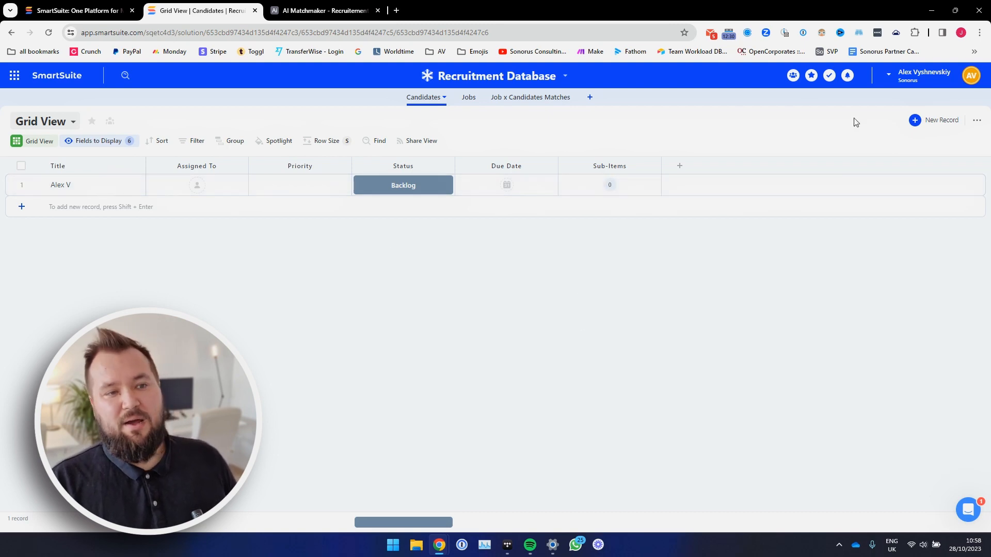
click(35, 185)
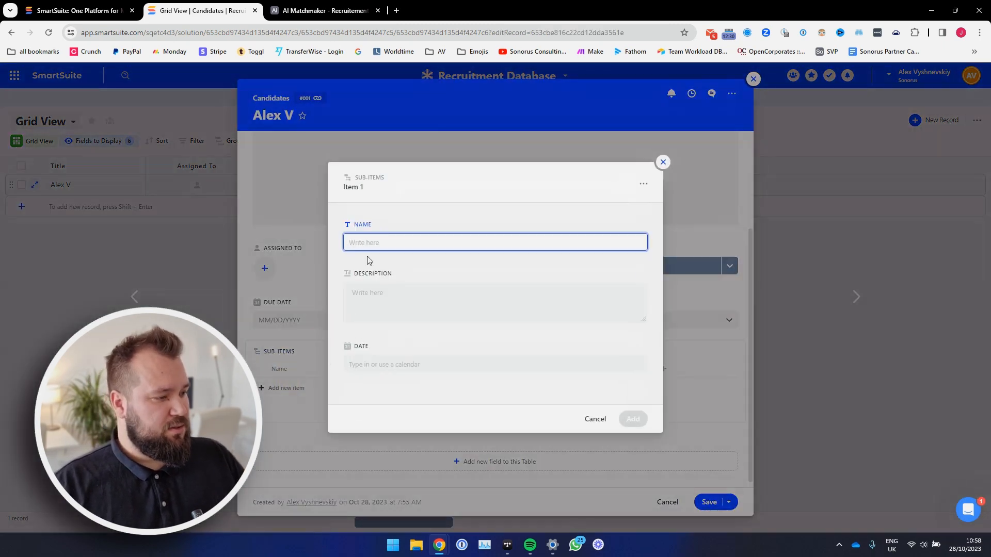
text(Fei)
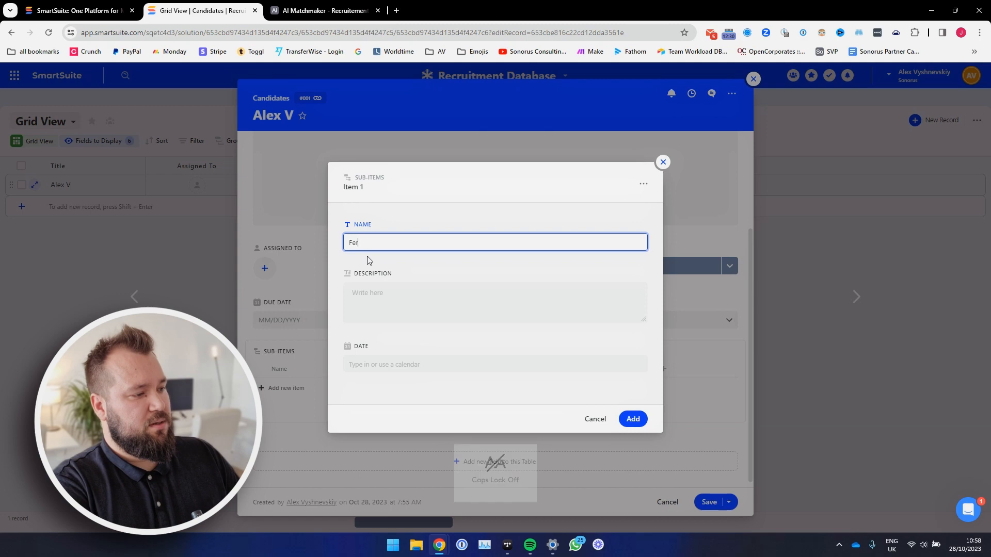
click(633, 420)
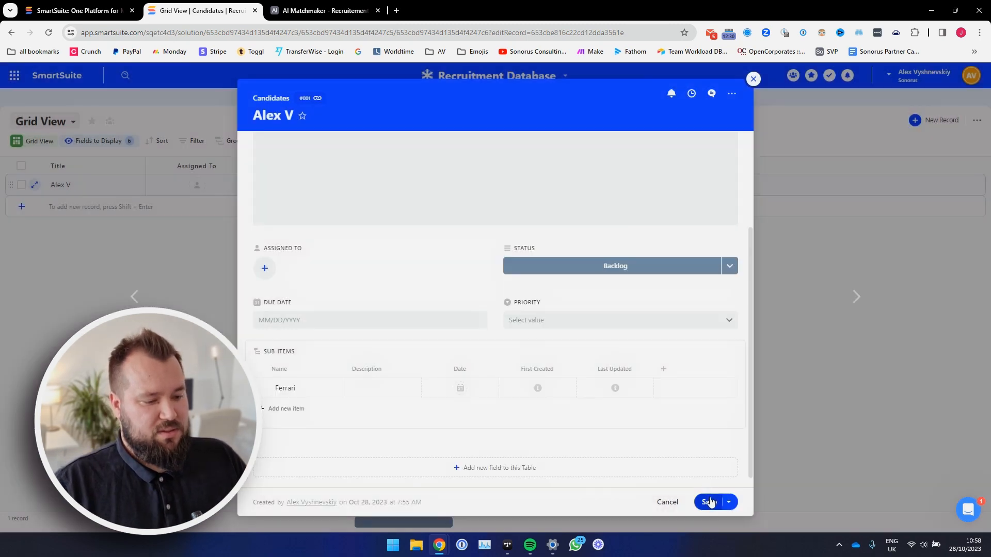
click(708, 501)
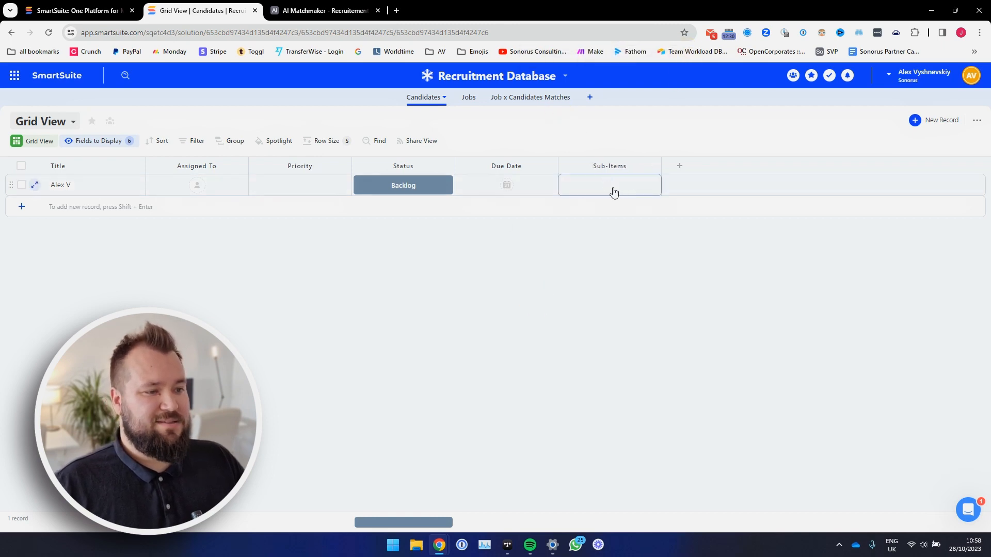
click(609, 184)
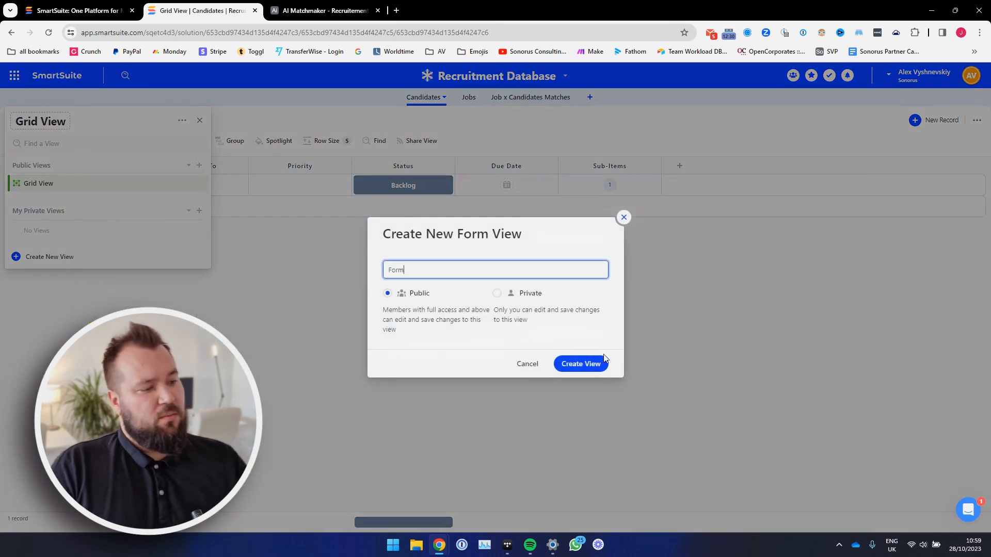
- Create the public Form view for Candidates, opening its blank form editor
click(580, 363)
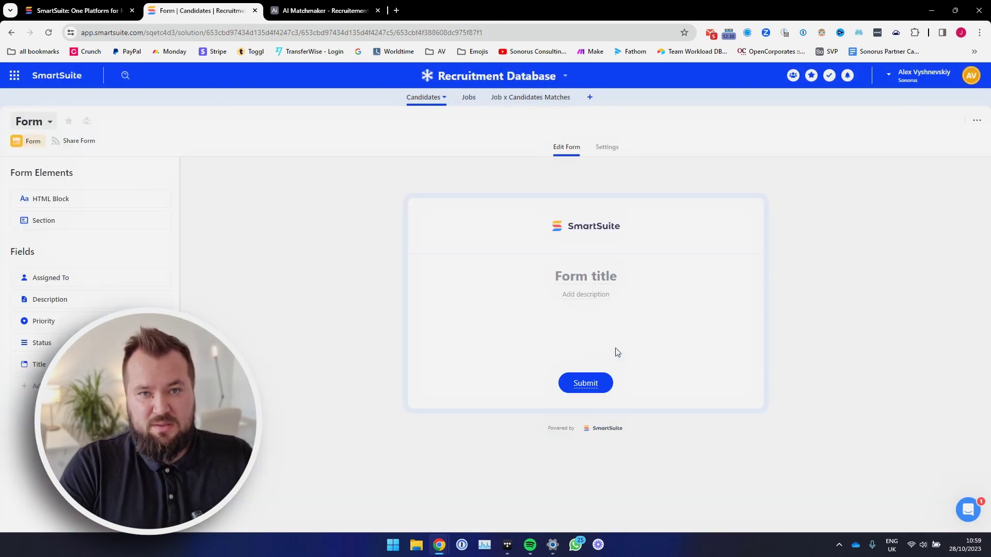
mouse_move(636, 291)
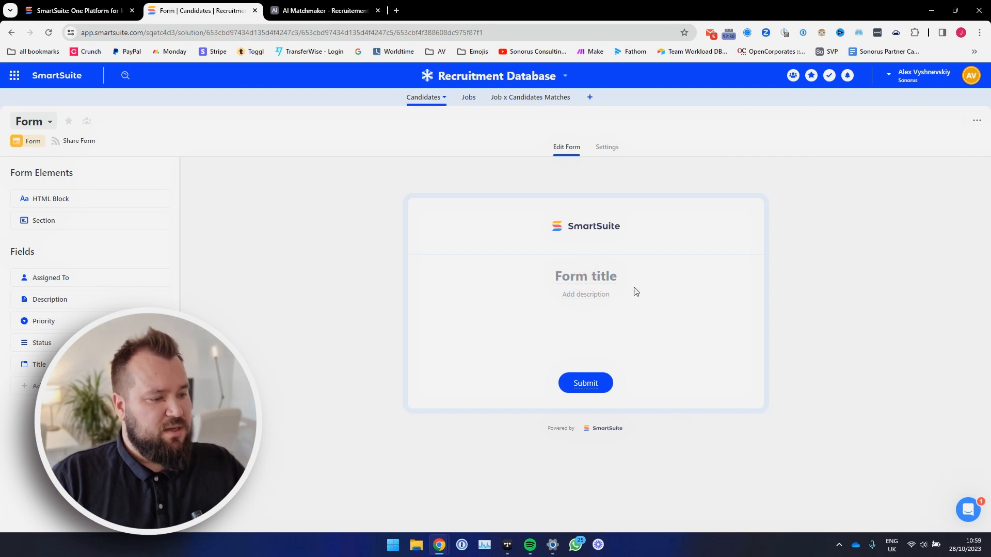
mouse_move(535, 335)
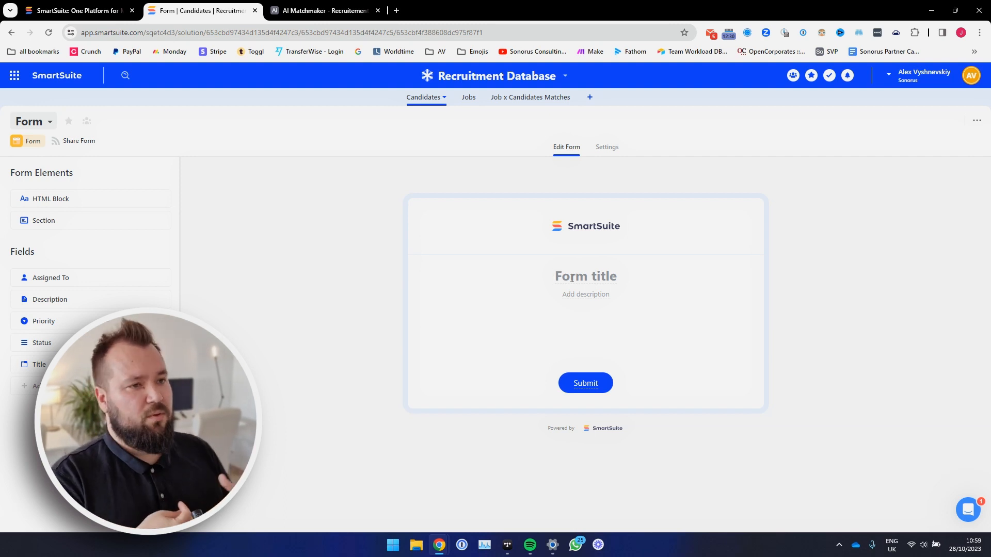
- Add the Description field from the Fields list onto the Candidates form canvas
click(586, 276)
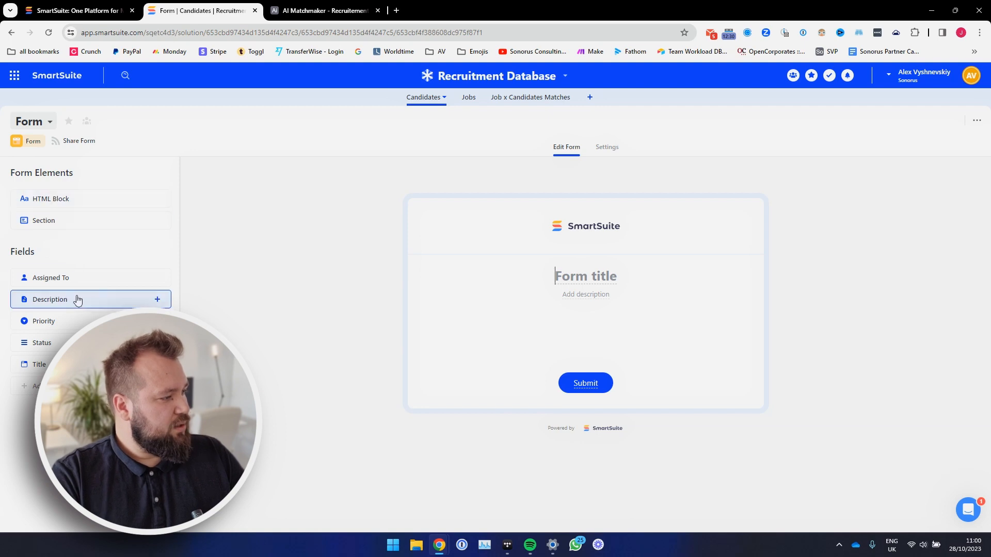
drag(89, 300, 600, 274)
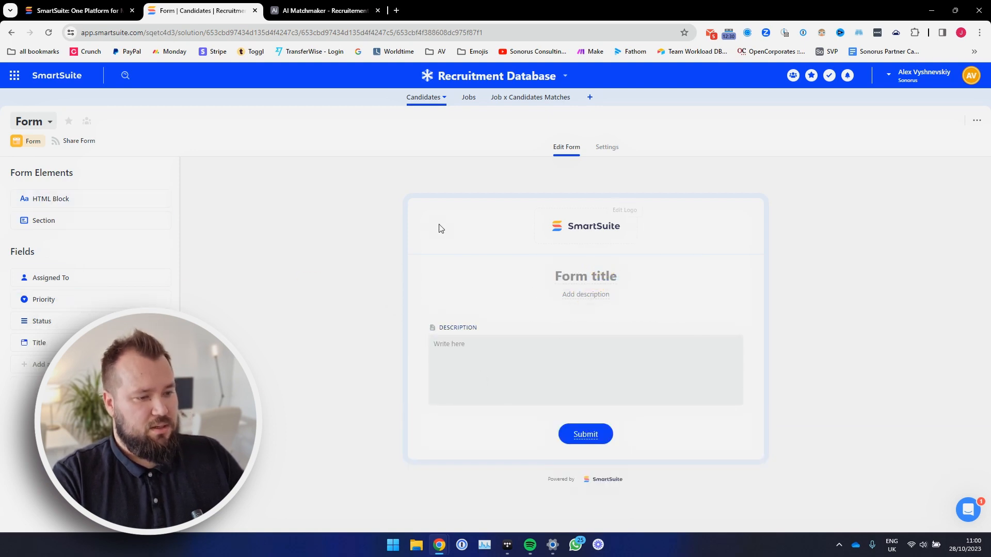
click(607, 146)
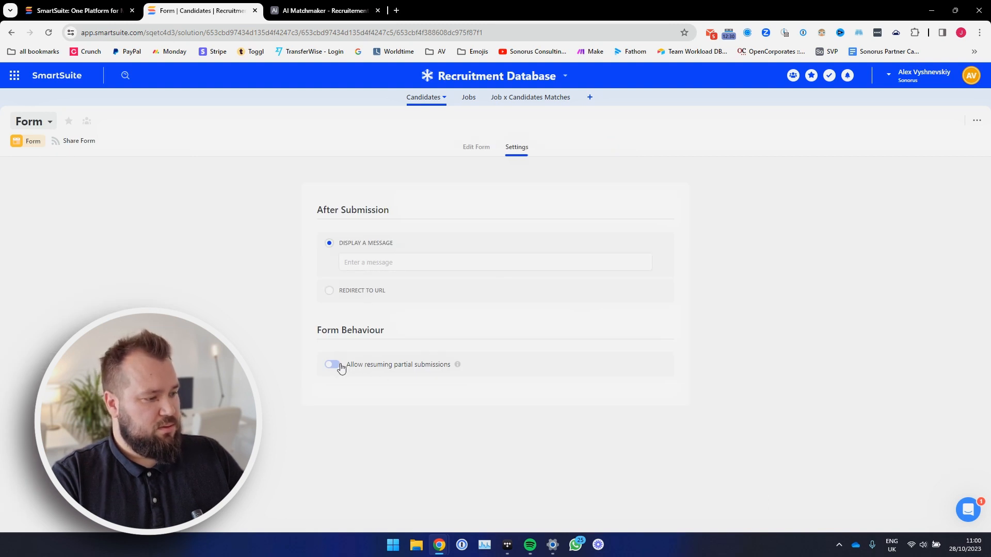
- Switch on 'Allow resuming partial submissions' under Form Behaviour
click(331, 364)
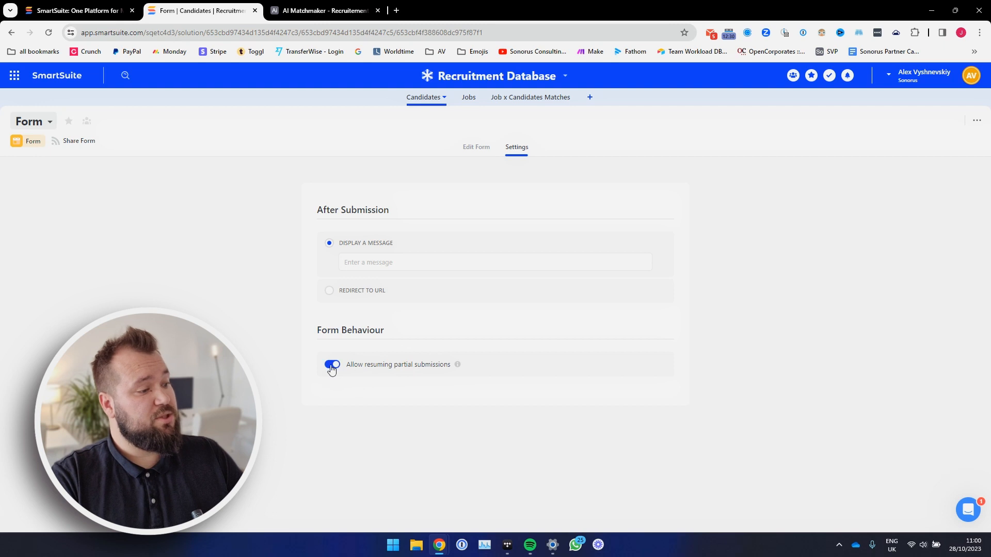
mouse_move(458, 364)
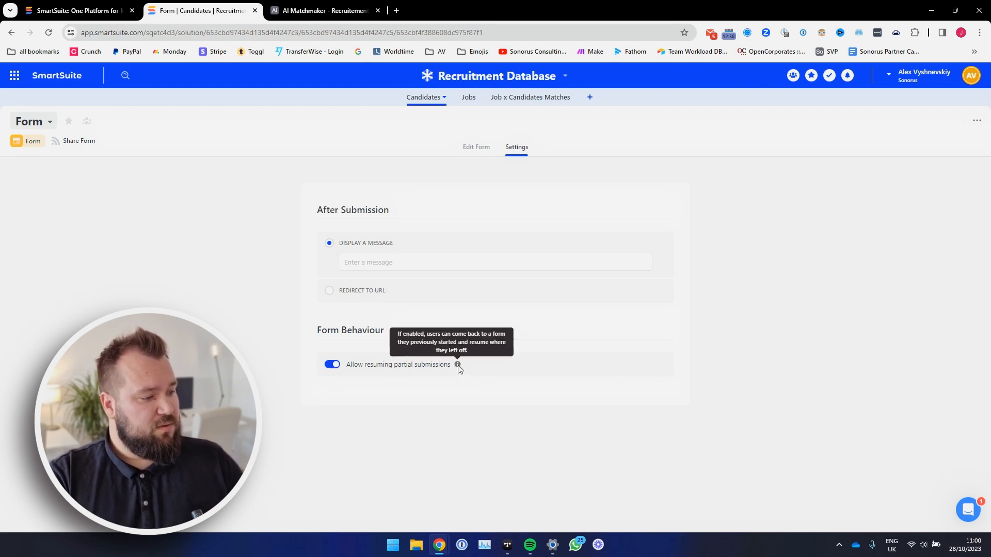
mouse_move(481, 301)
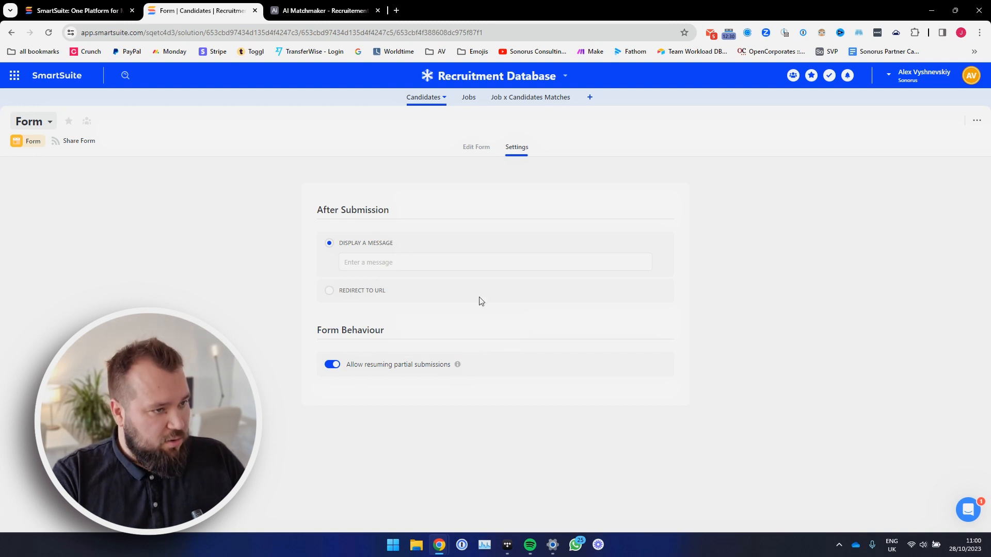
mouse_move(291, 185)
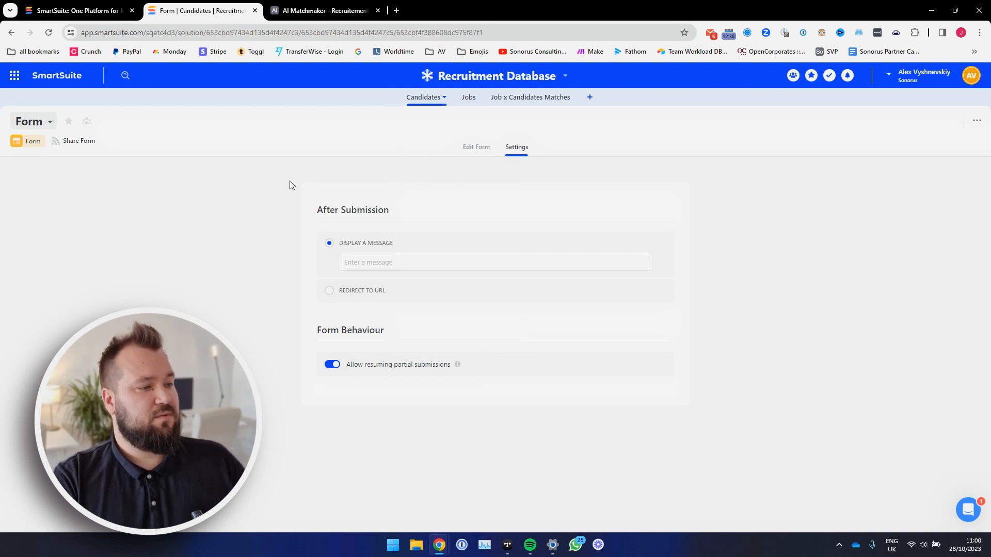
mouse_move(370, 144)
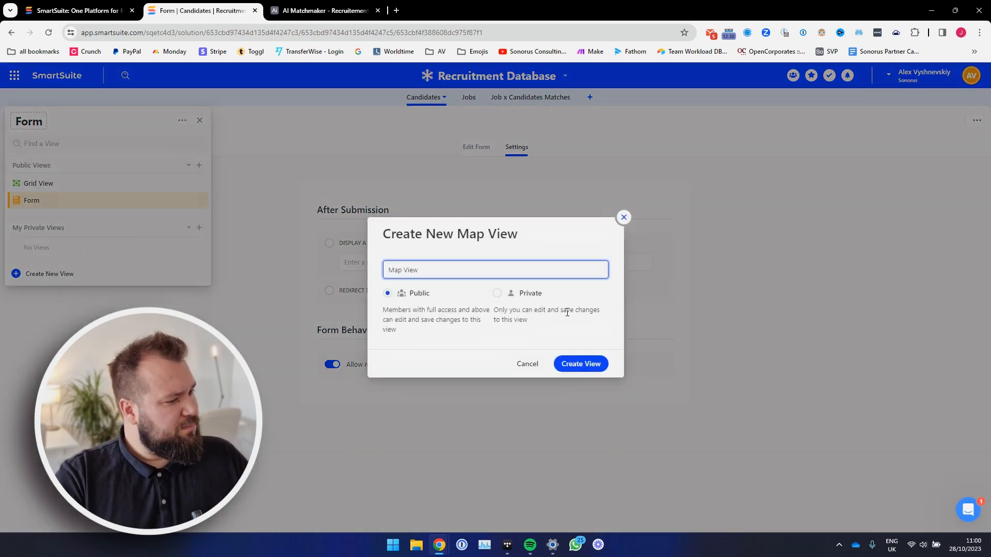
- Create the new Map View for Candidates and dismiss the missing-address notice
click(580, 364)
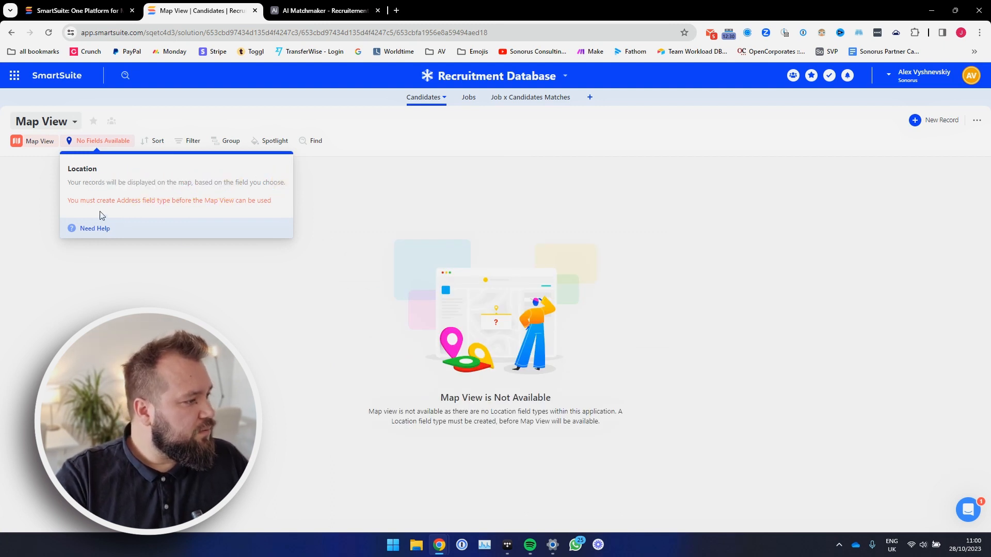
click(221, 175)
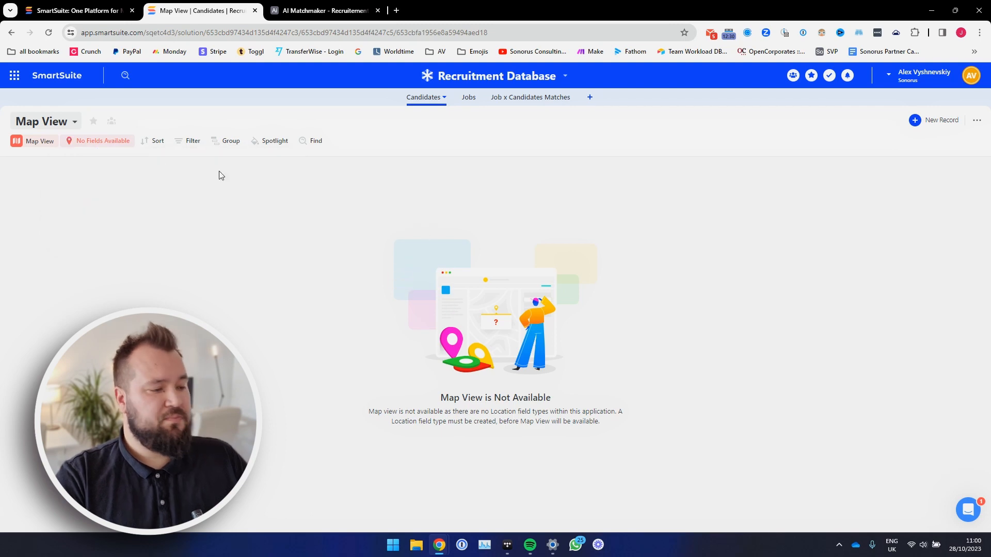
mouse_move(185, 118)
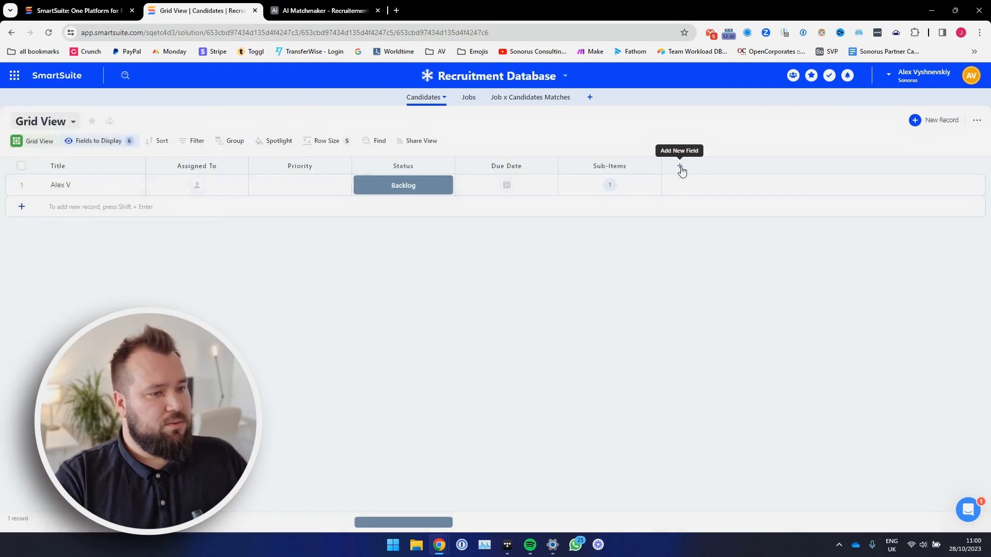
click(681, 170)
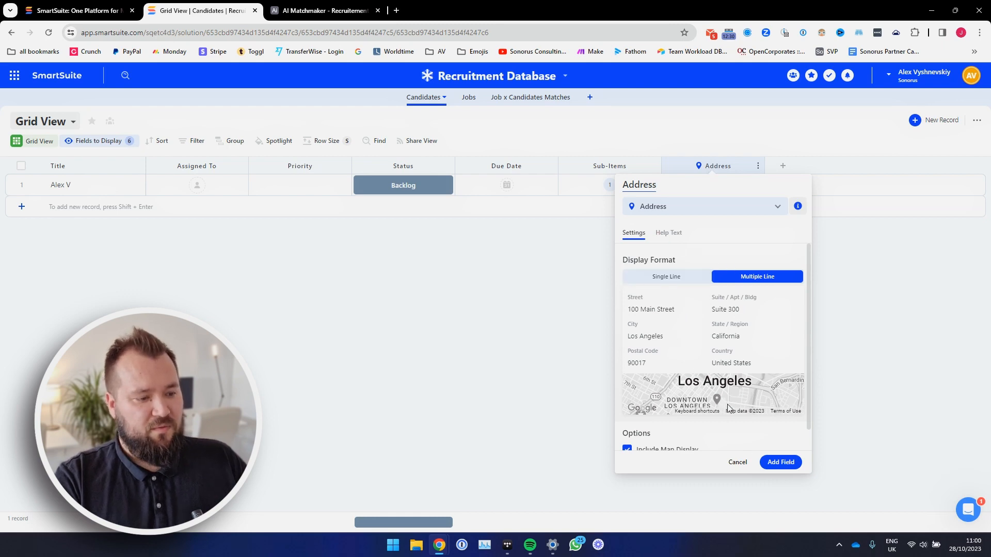
scroll(down, 3)
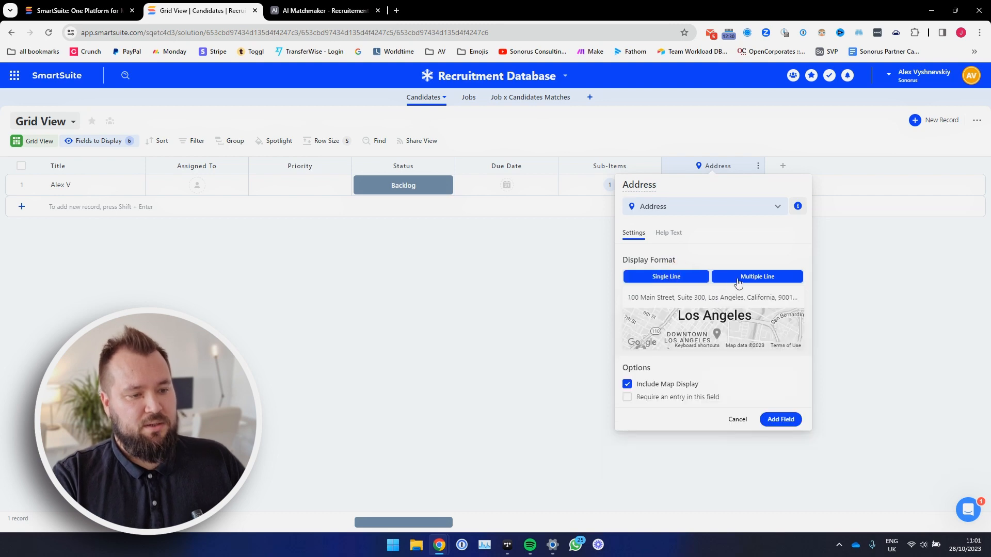
click(666, 276)
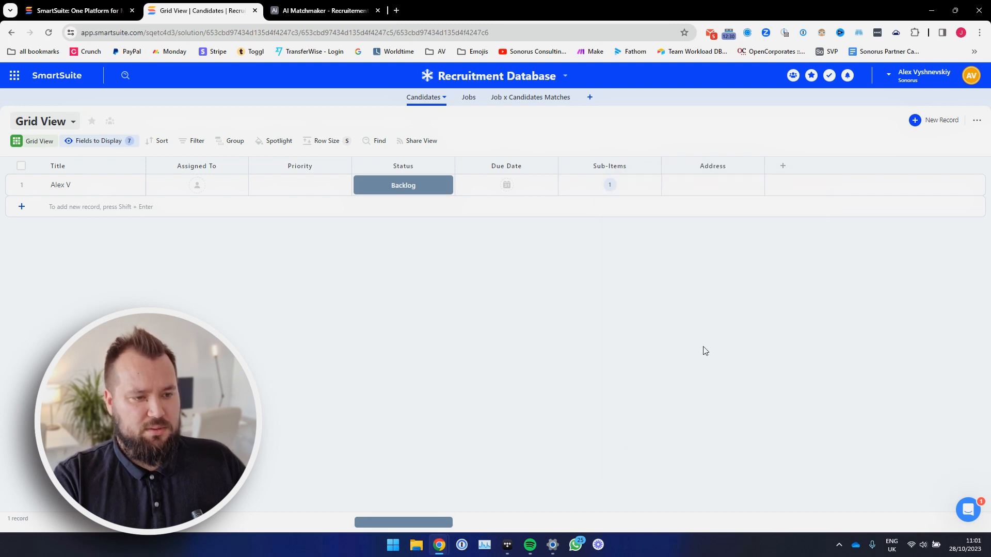
click(712, 185)
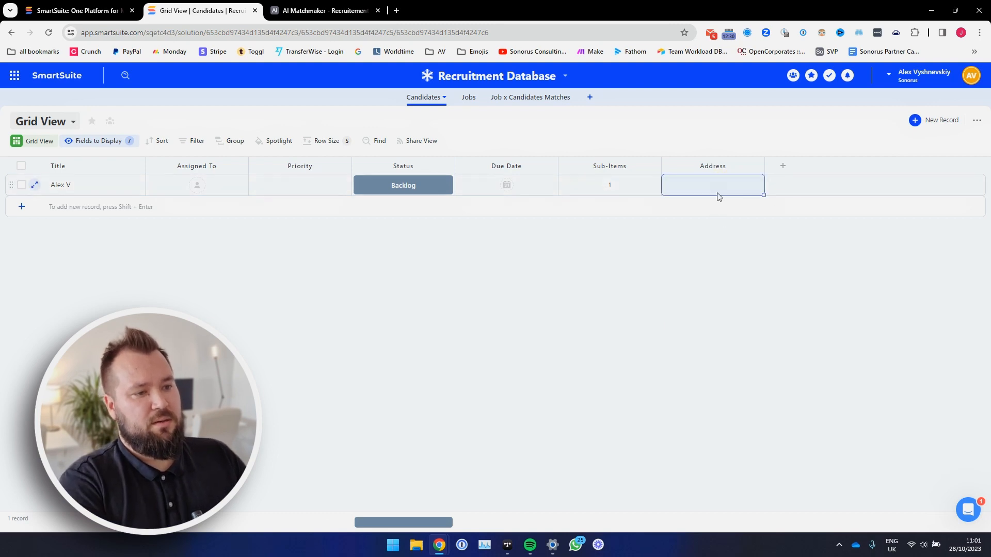
- Fill Alex V's address as 1 Hacker Way, Menlo Park from the suggestion list
text(1 hacker)
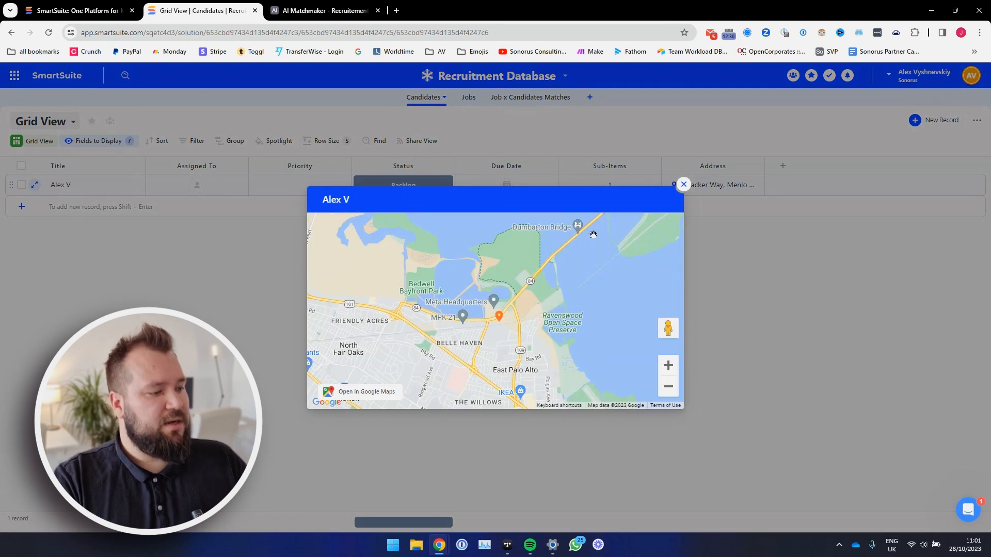
click(683, 183)
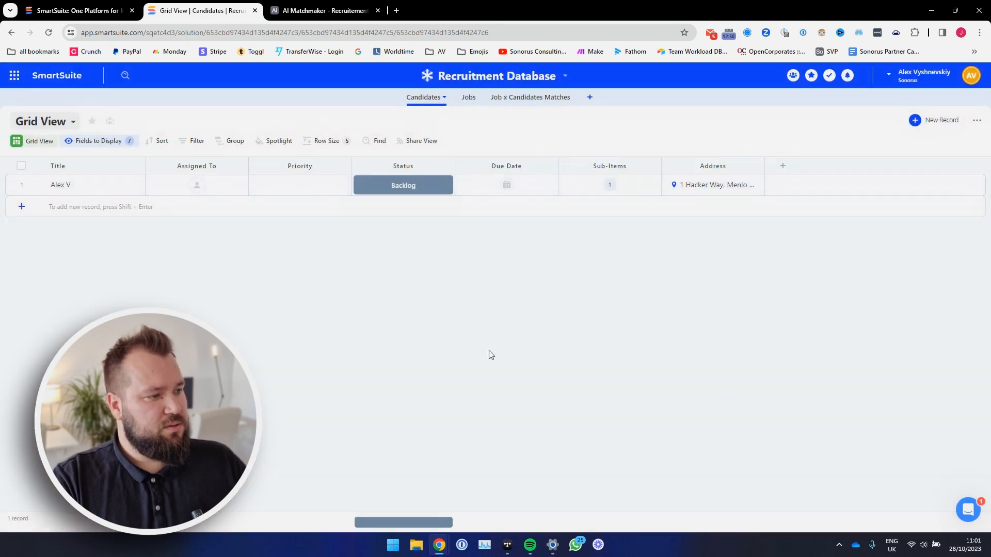
click(44, 121)
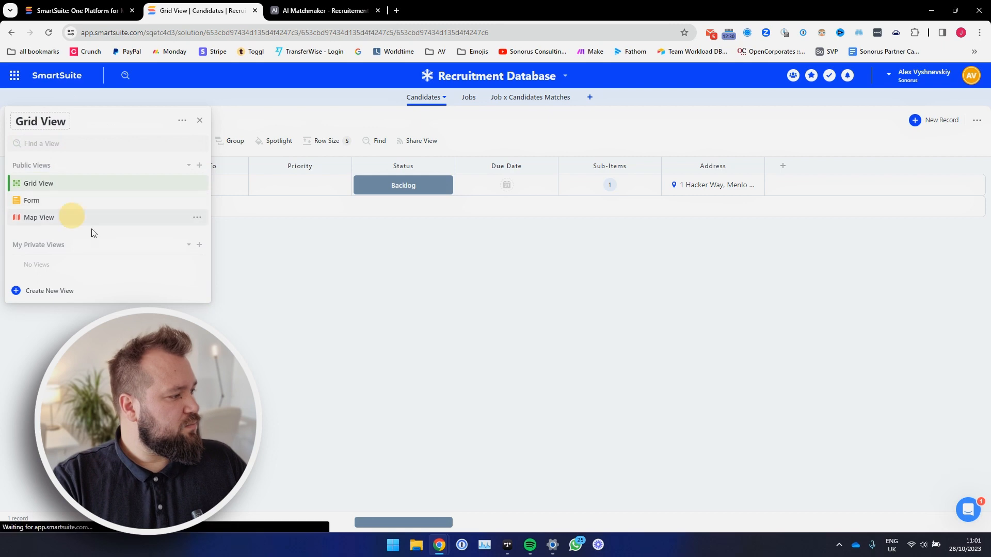
- Show Alex V's pin at 1 Hacker Way, Menlo Park in the Map View and view its card
click(40, 217)
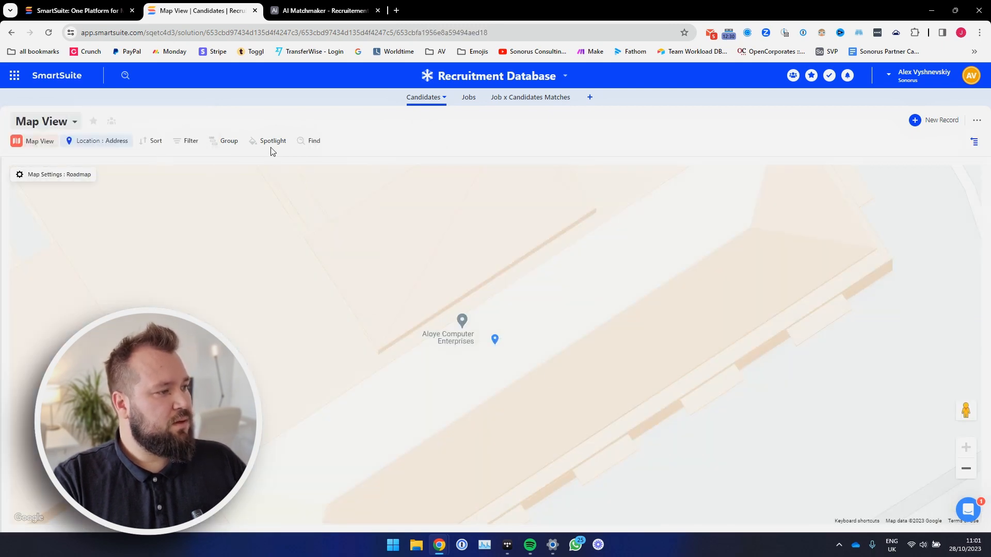
mouse_move(355, 144)
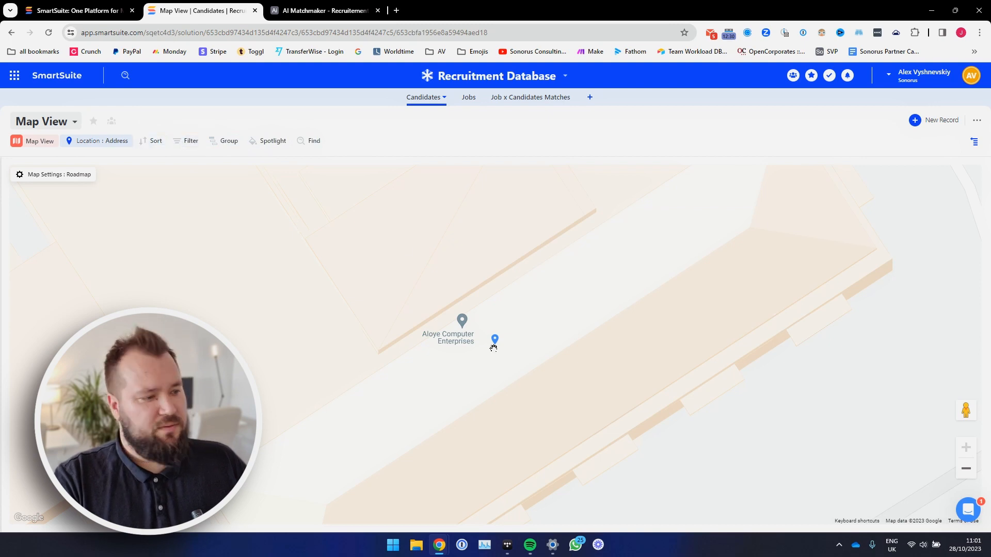
click(494, 339)
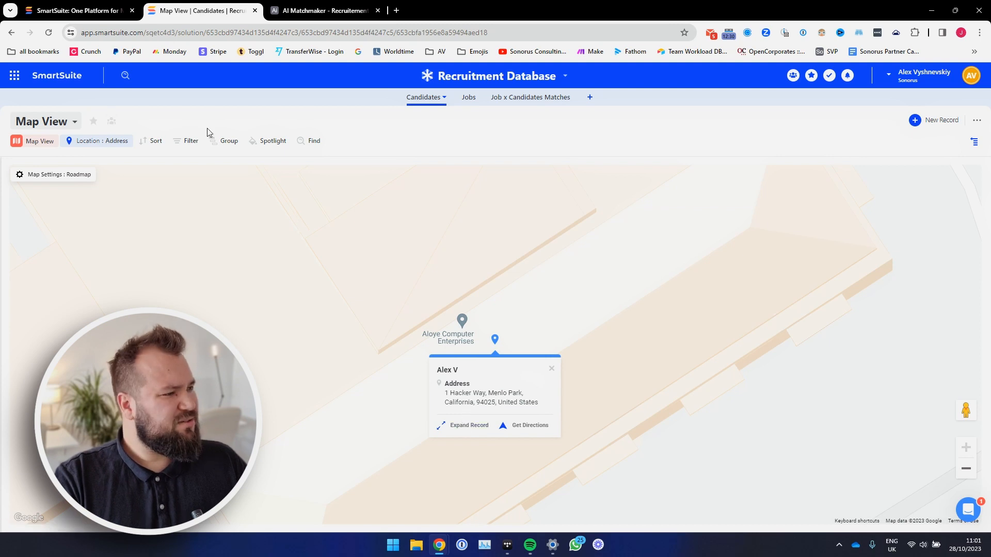
click(74, 120)
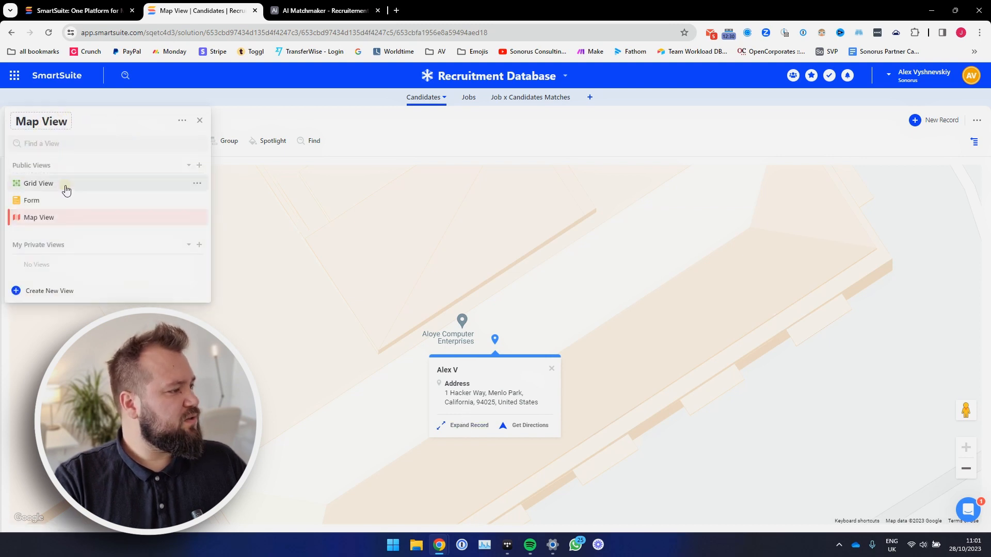